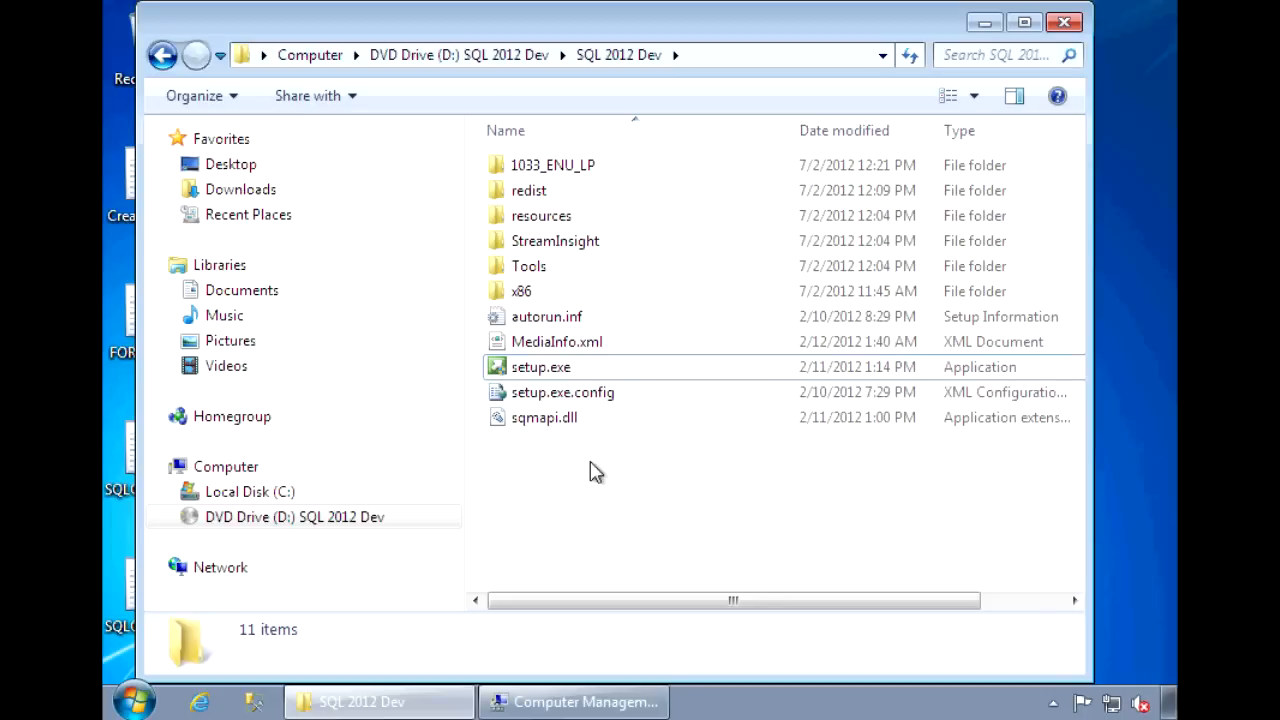
mouse_move(575, 440)
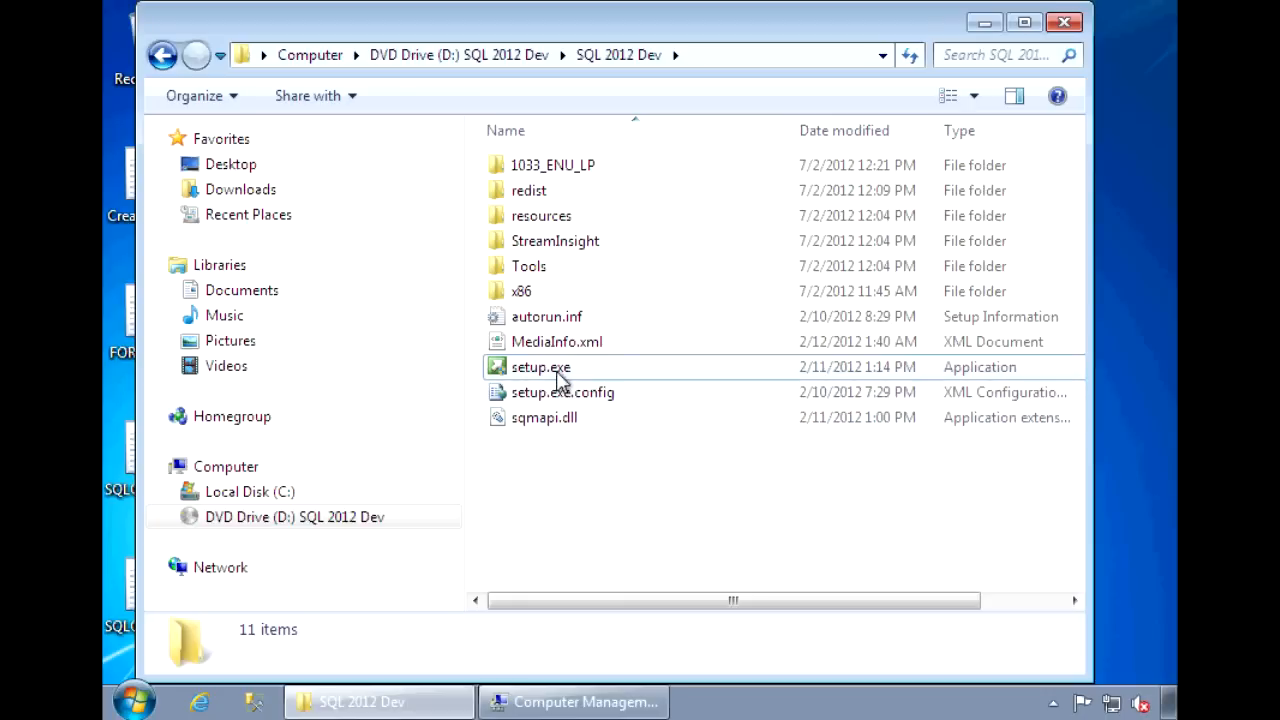
- Launch setup.exe from the SQL 2012 Dev DVD folder and approve the User Account Control prompt
left_click(540, 367)
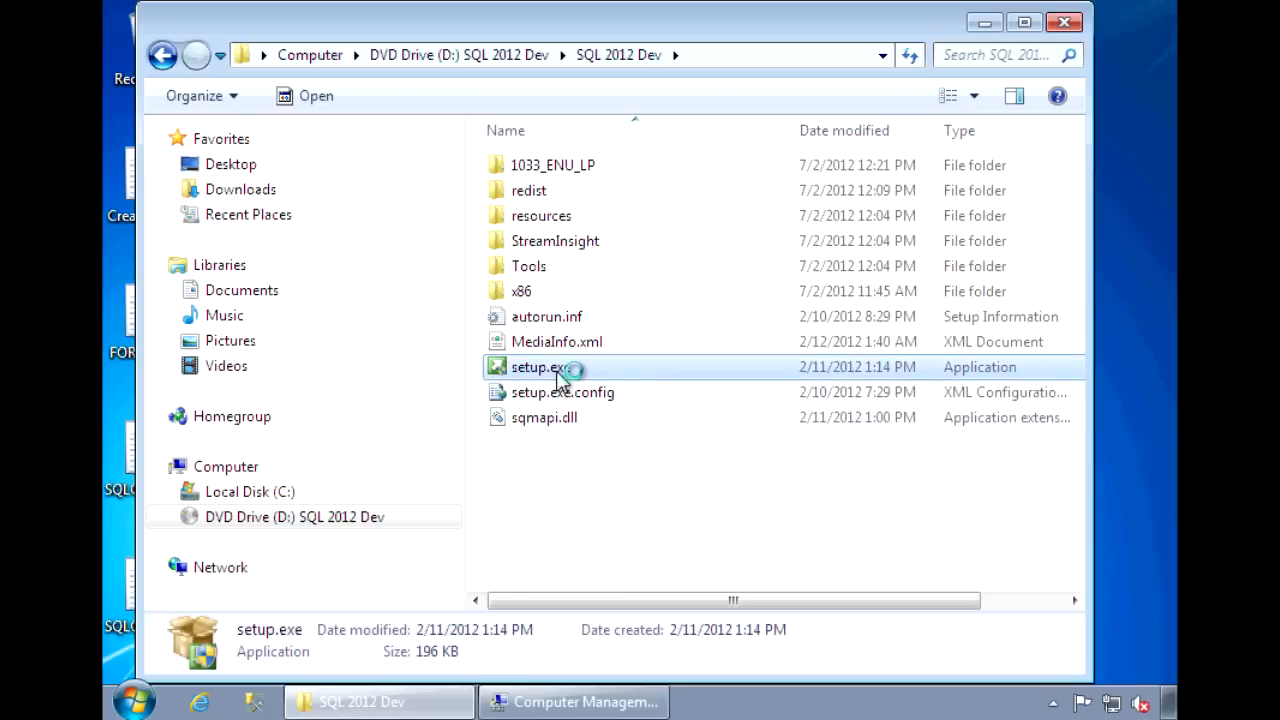
double_click(539, 367)
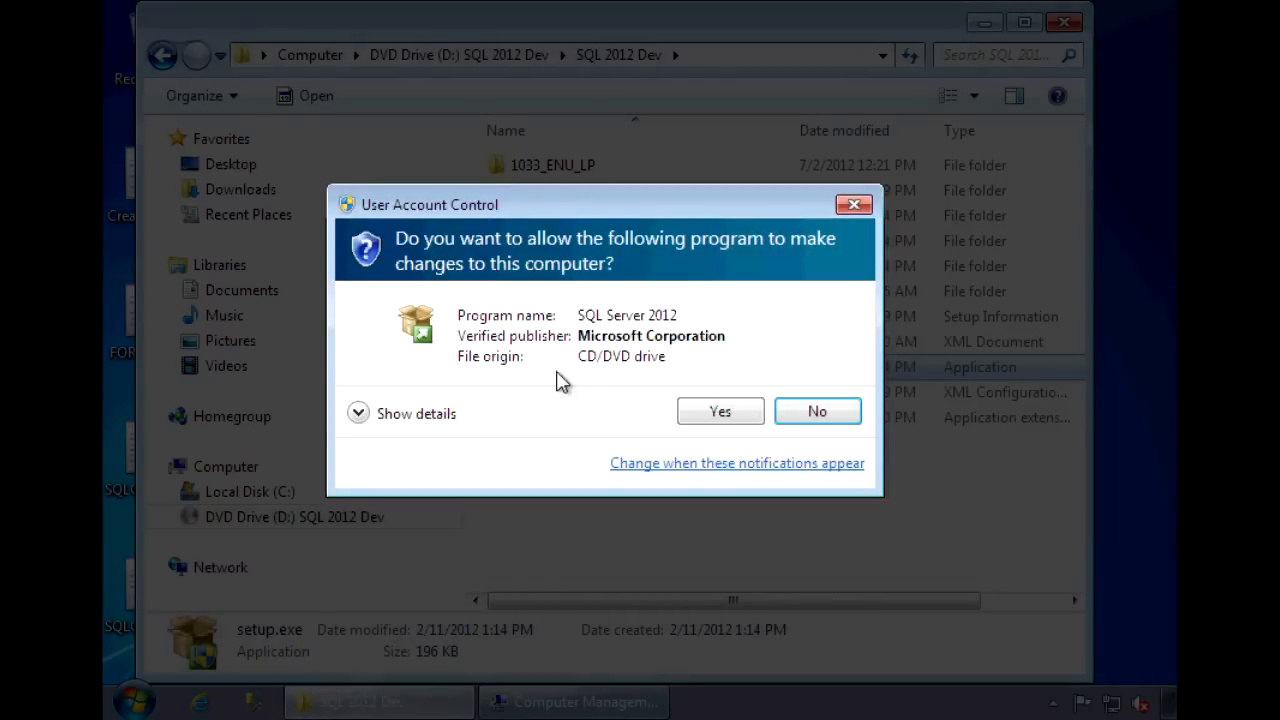
left_click(719, 411)
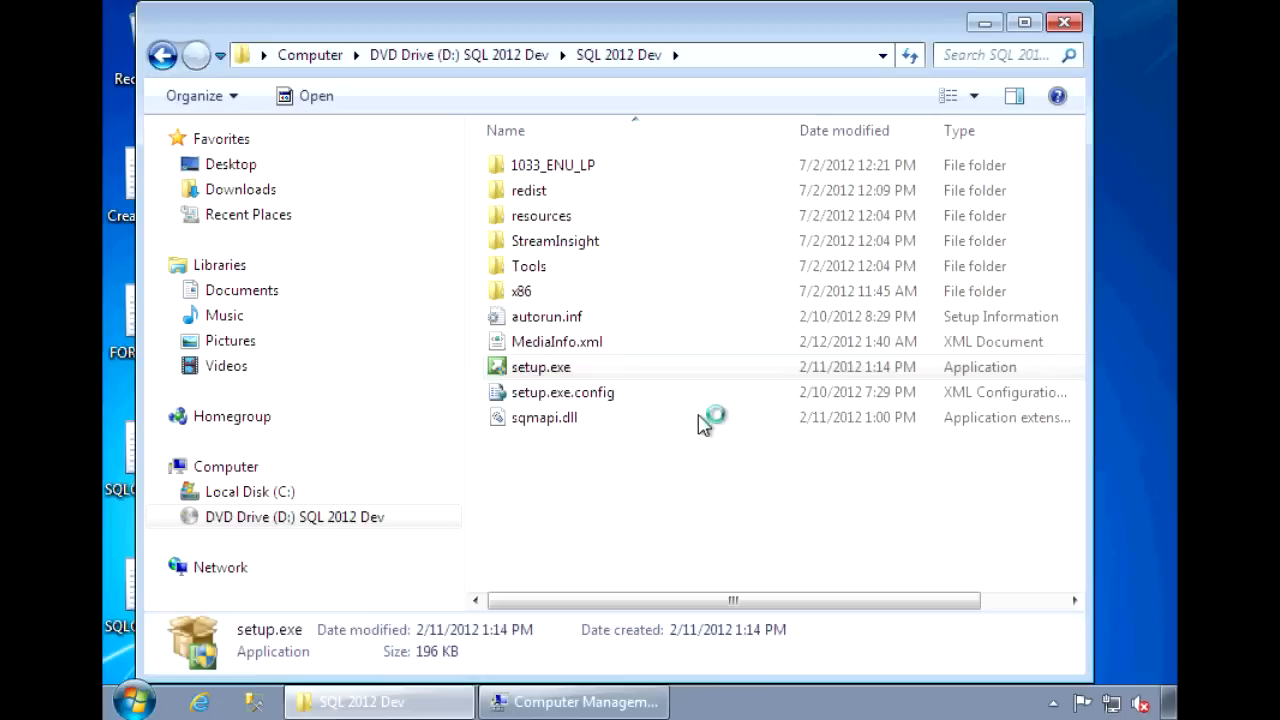
double_click(540, 367)
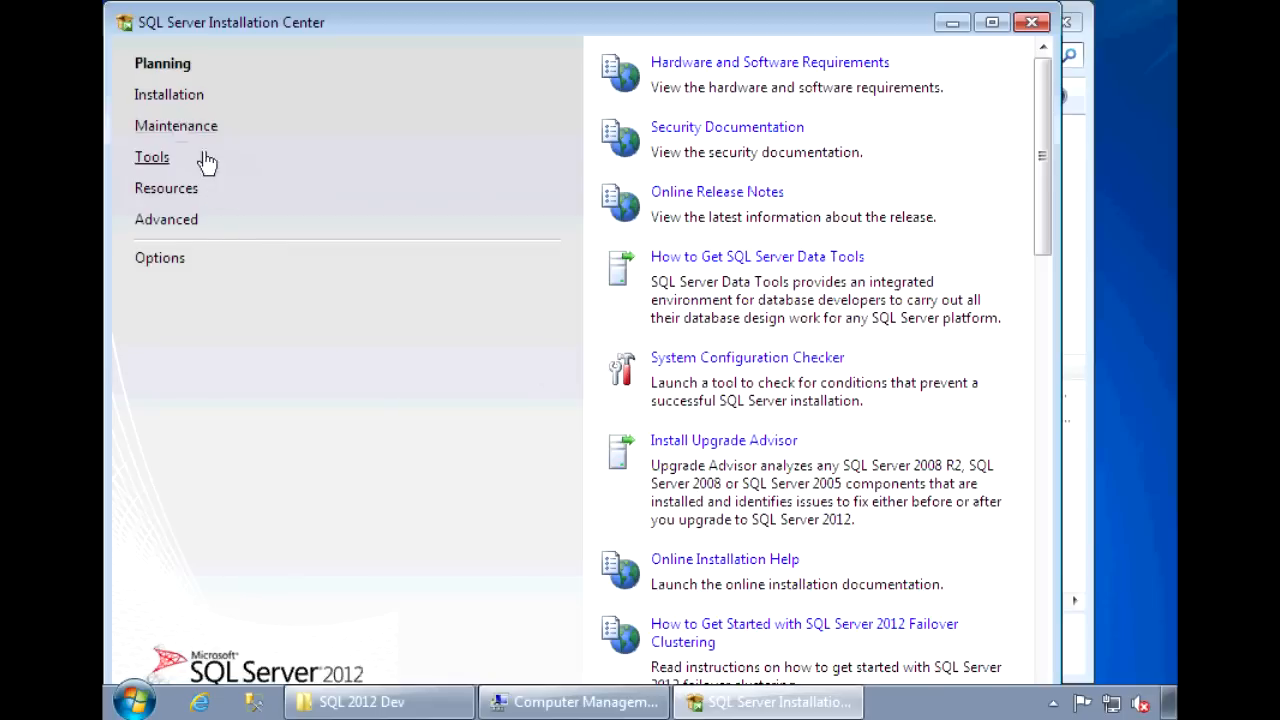
- Choose 'New SQL Server stand-alone installation or add features' under Installation
left_click(169, 94)
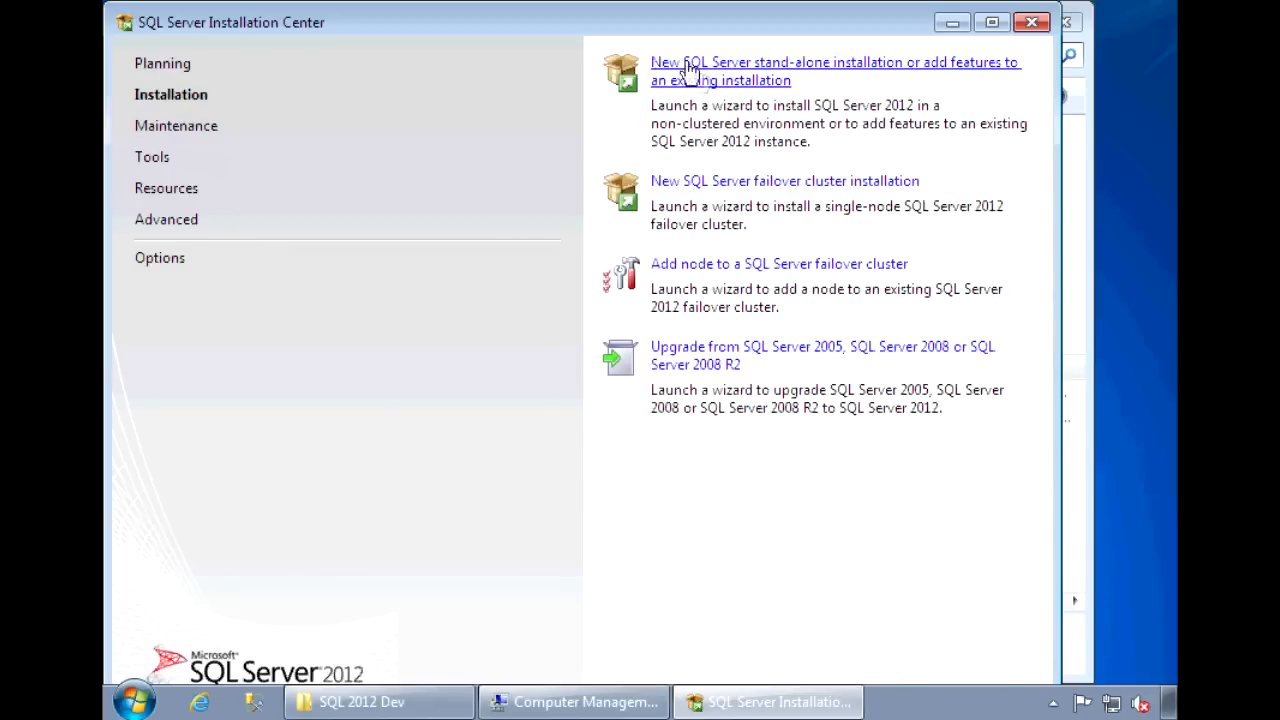
left_click(834, 71)
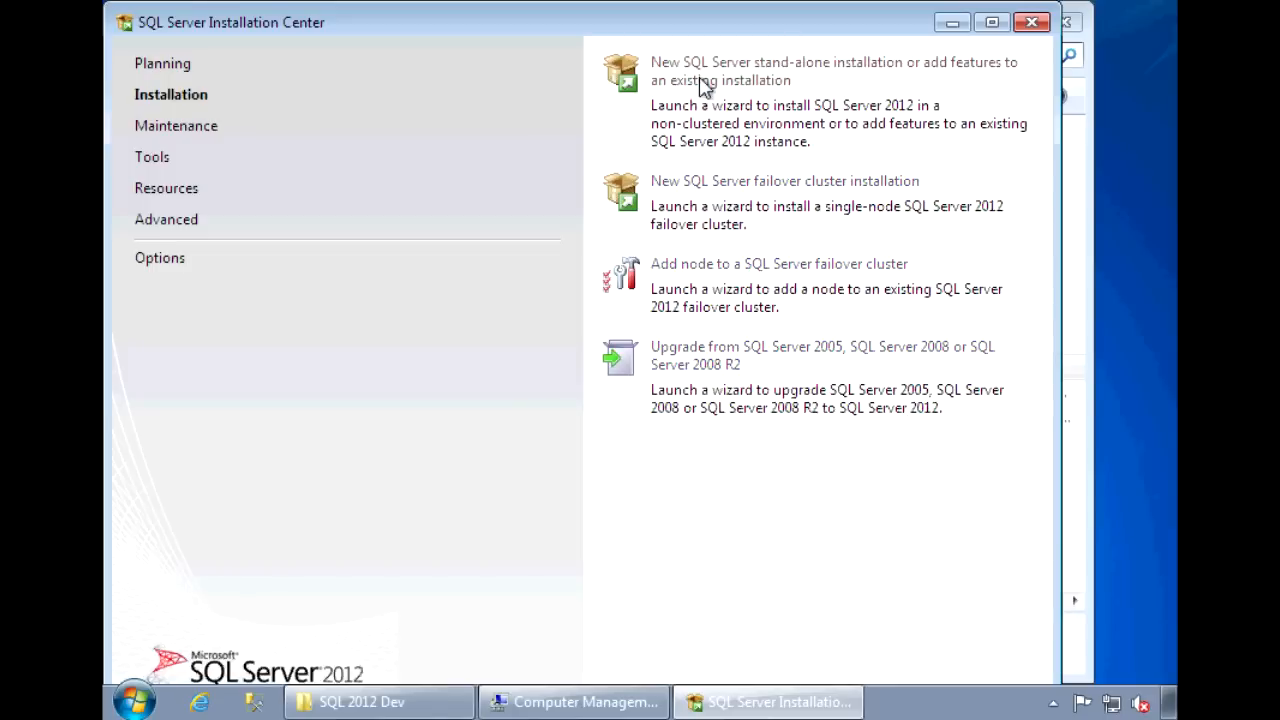
left_click(833, 71)
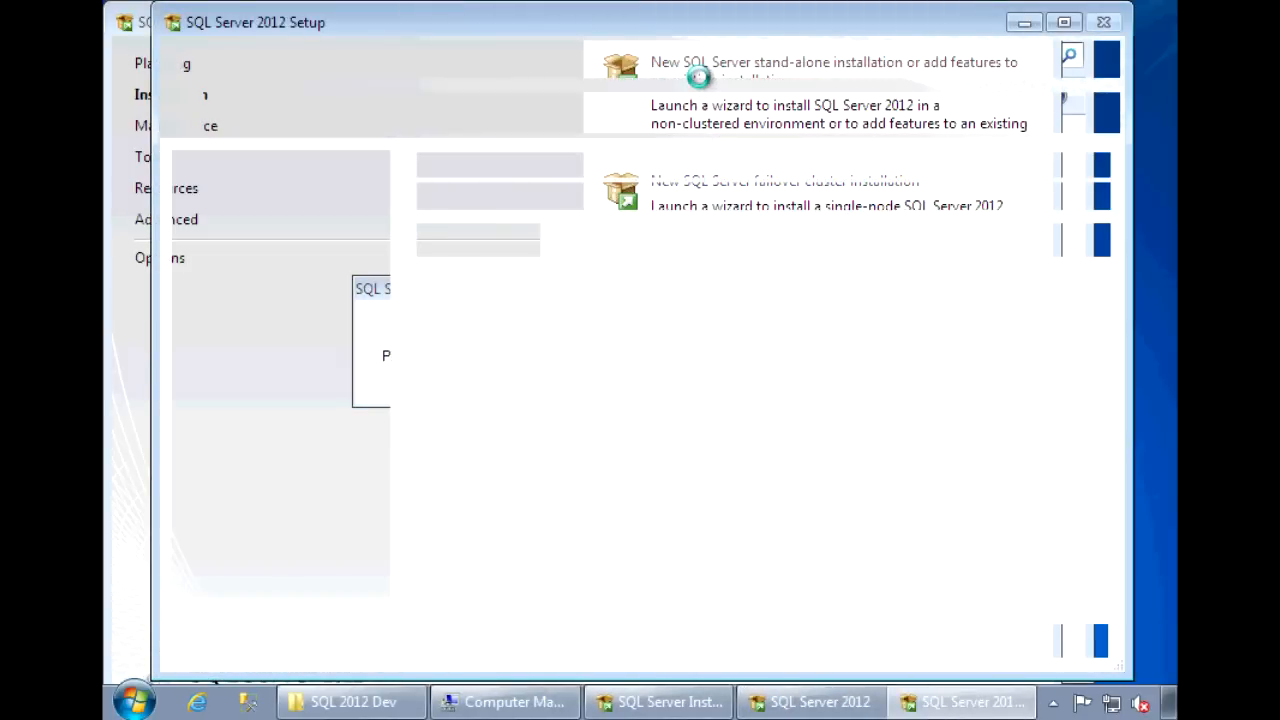
- Dismiss Setup Support Rules and skip Product Updates until rules show 7 passed, 1 warning
left_click(830, 61)
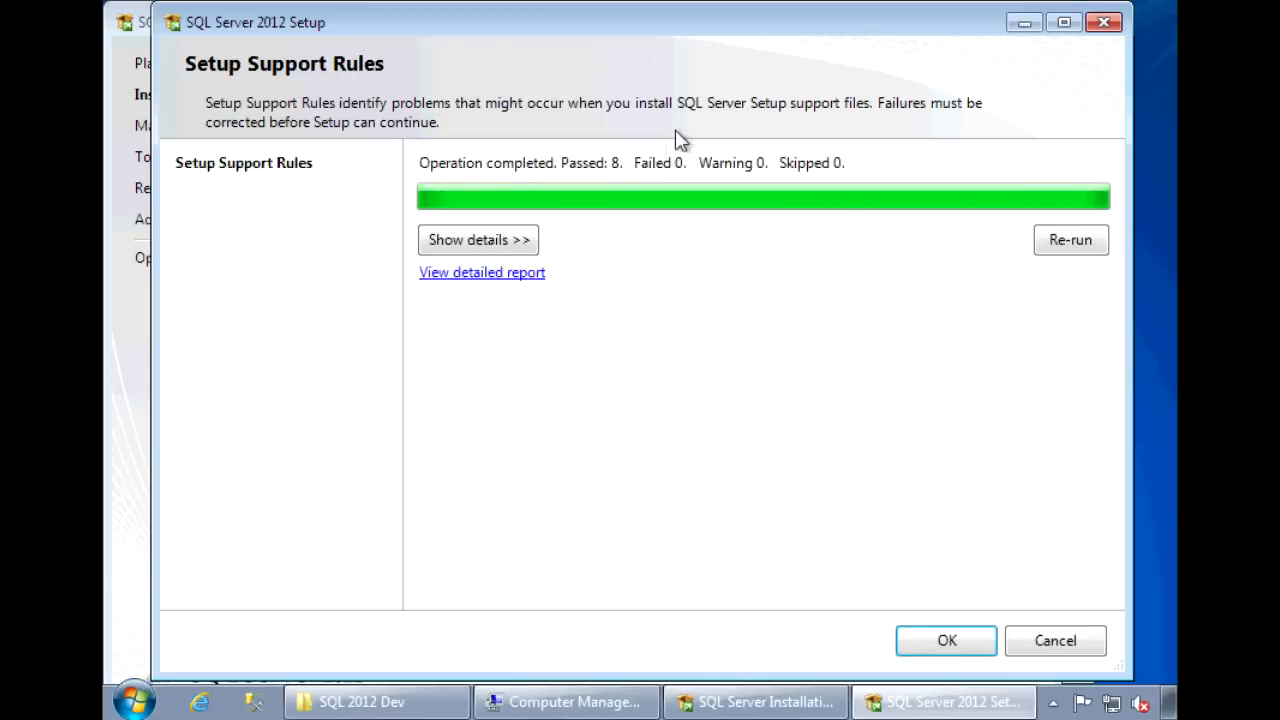
mouse_move(632, 192)
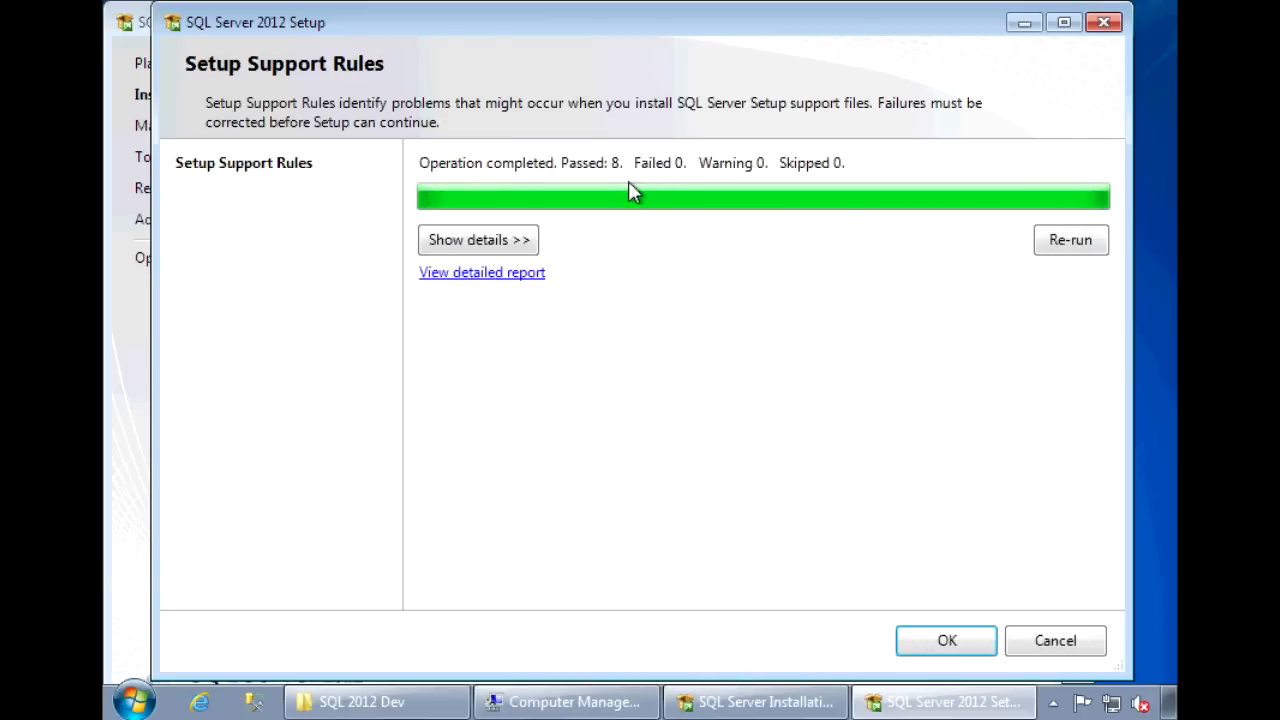
mouse_move(725, 302)
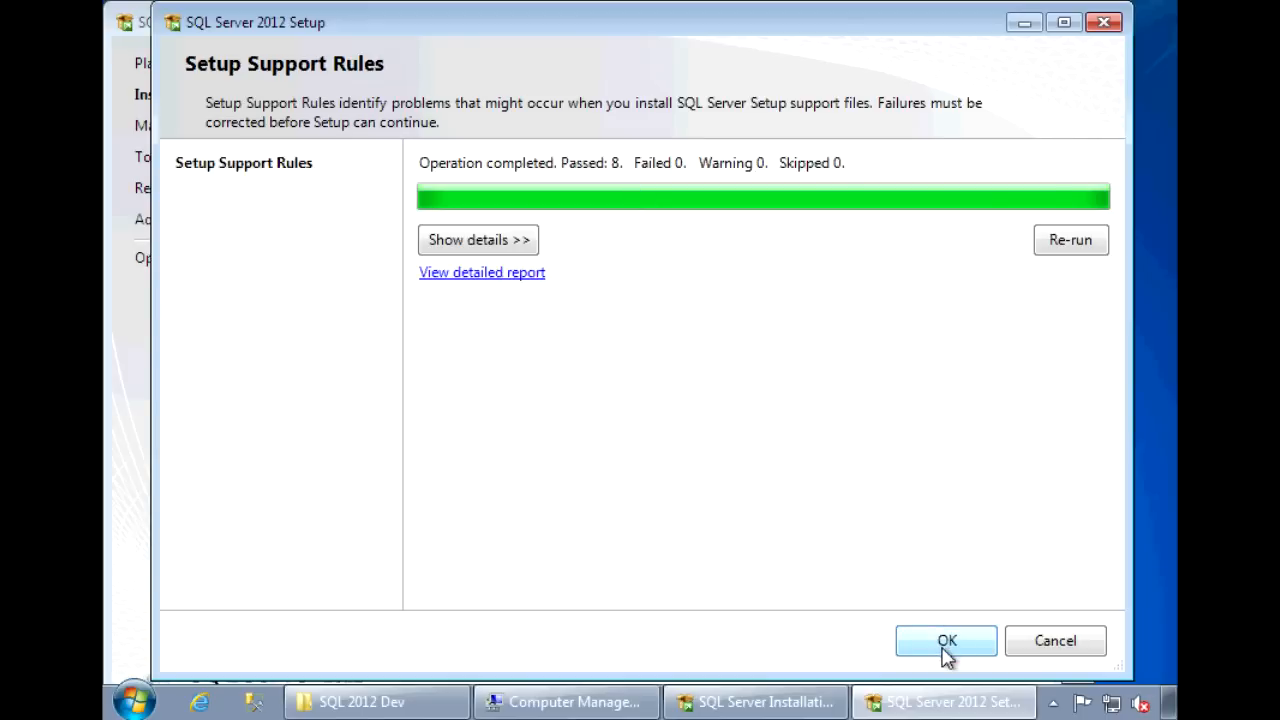
left_click(945, 640)
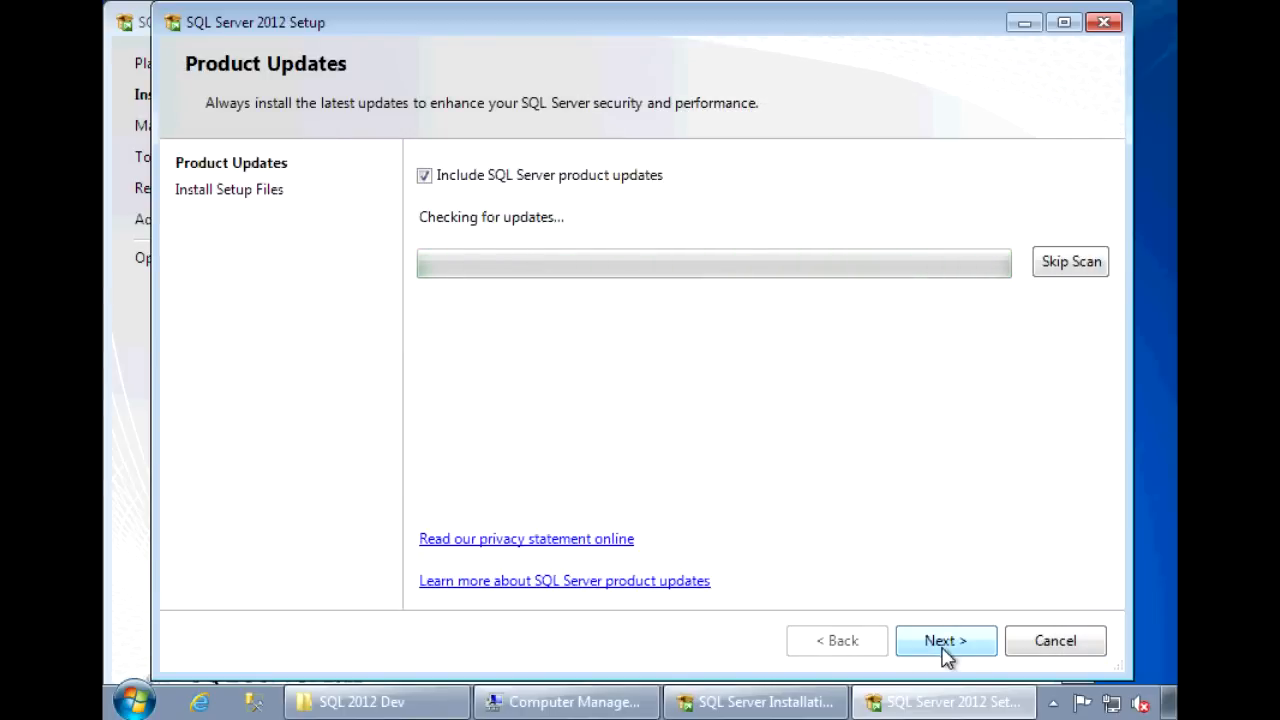
left_click(945, 640)
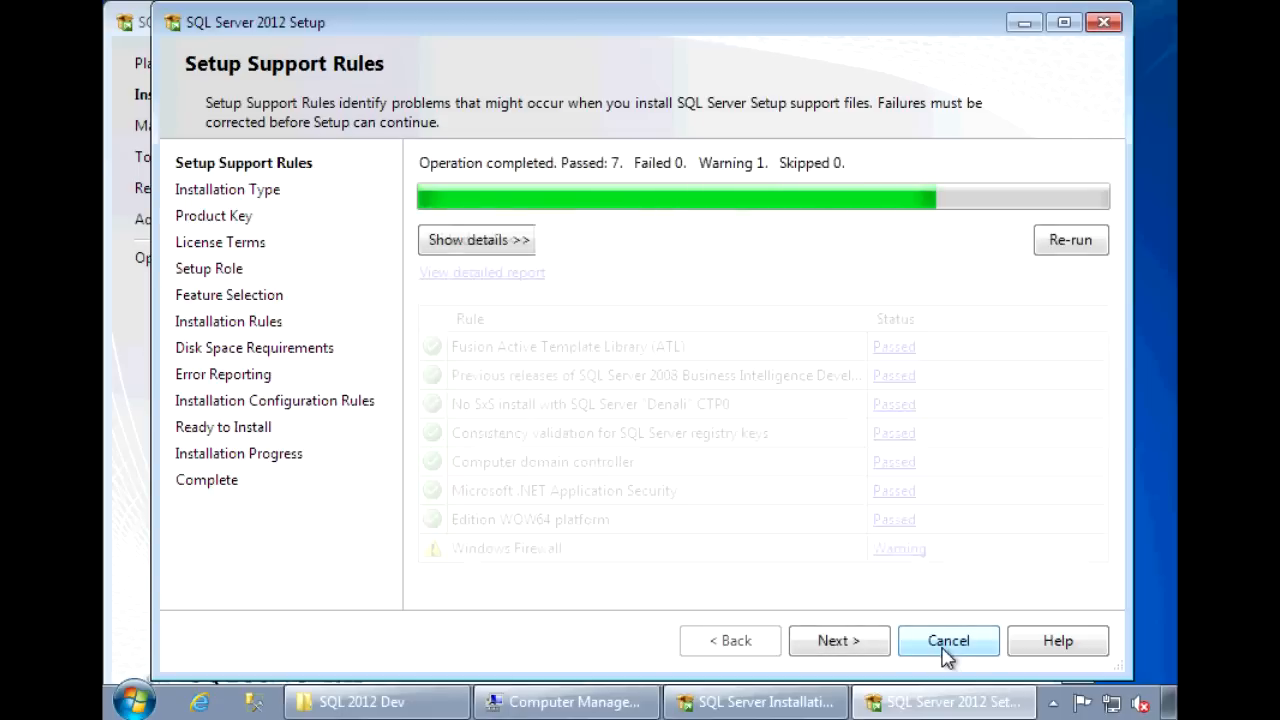
- Review detailed rule results, then keep 'Perform a new installation' and the free Evaluation edition
left_click(476, 240)
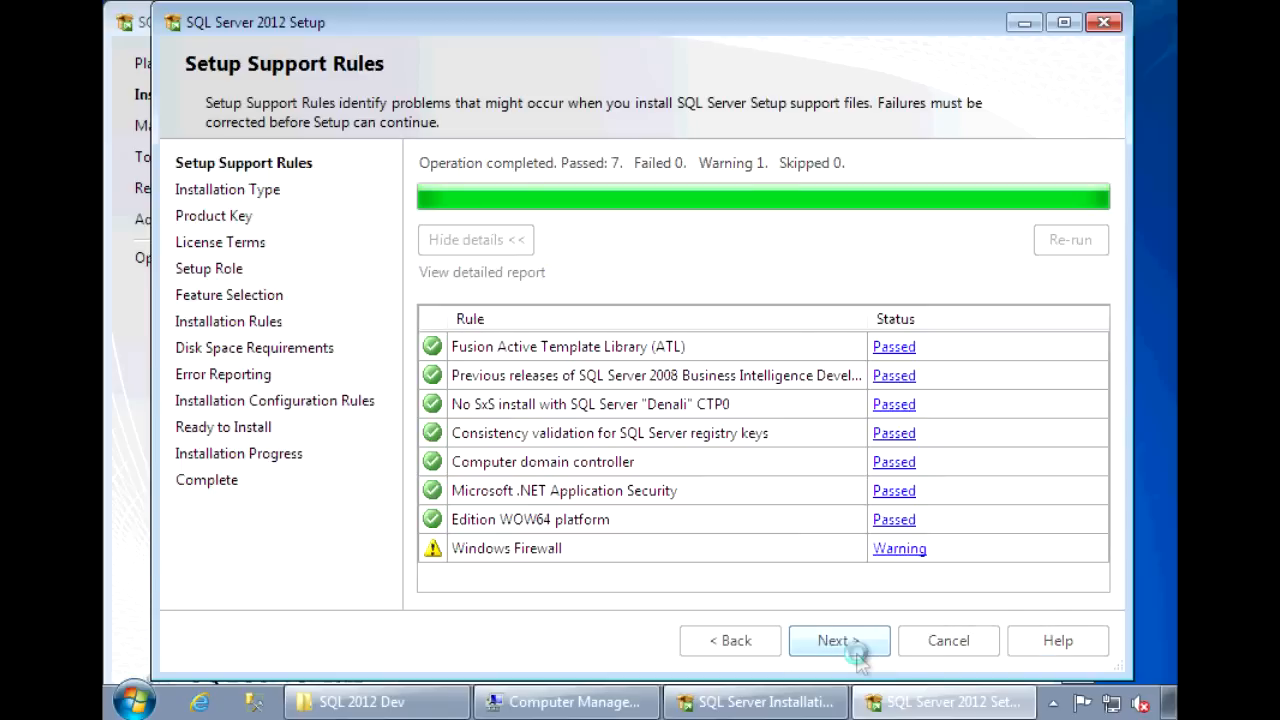
left_click(838, 640)
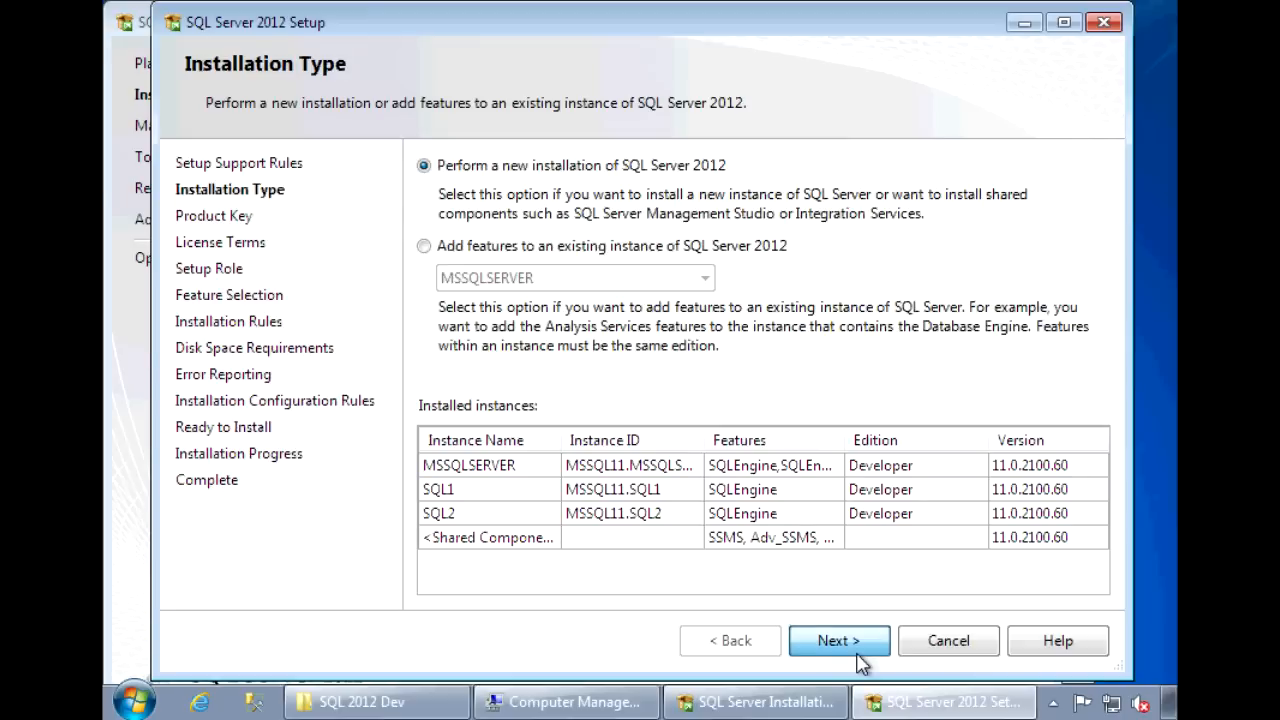
left_click(838, 640)
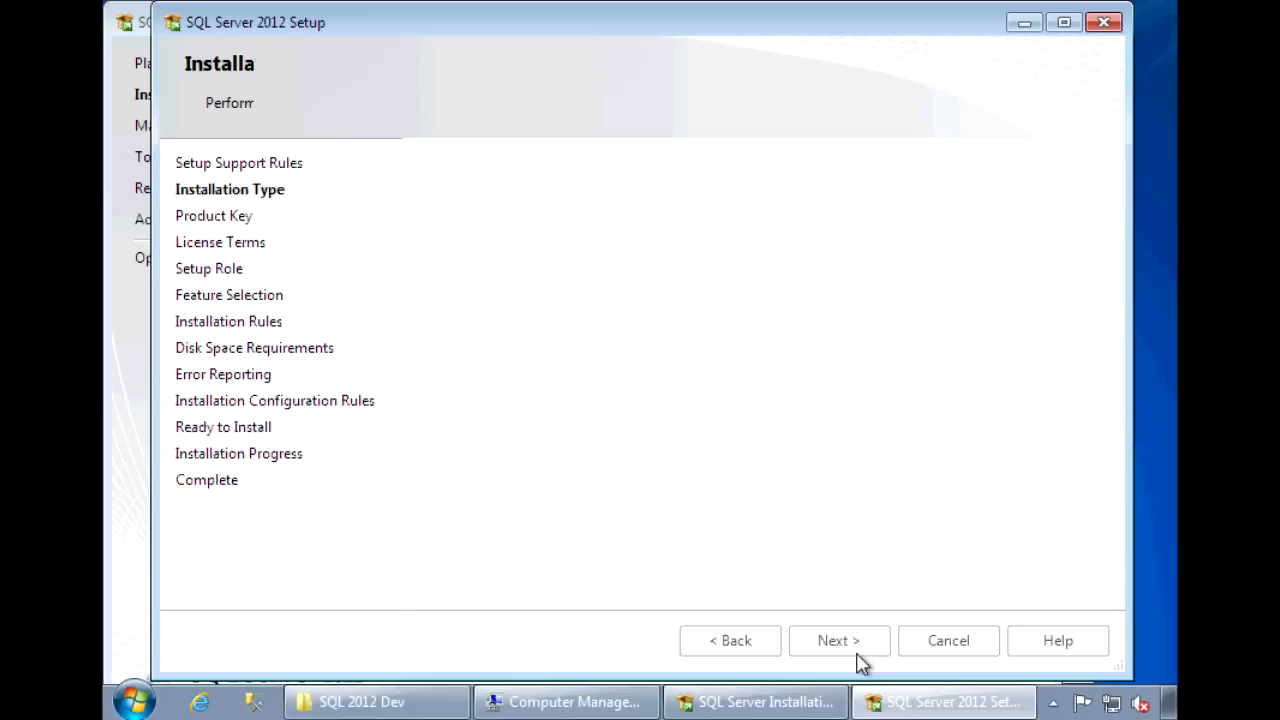
left_click(838, 640)
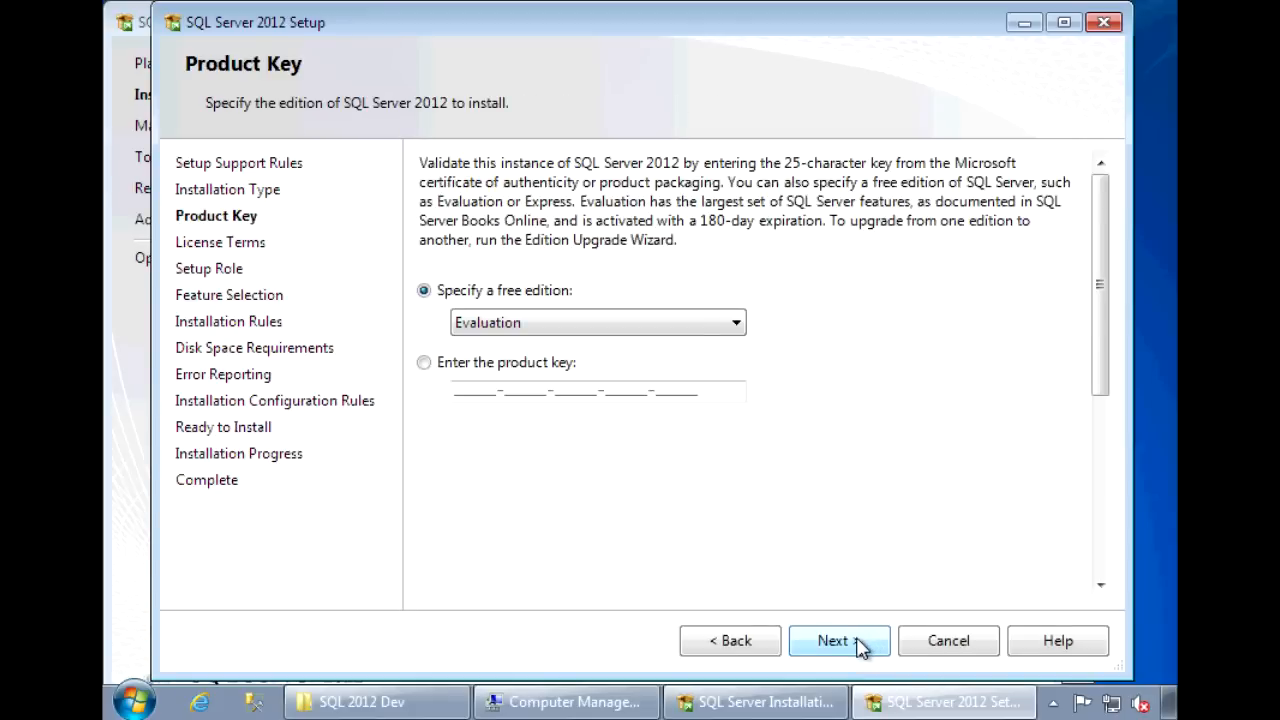
left_click(838, 640)
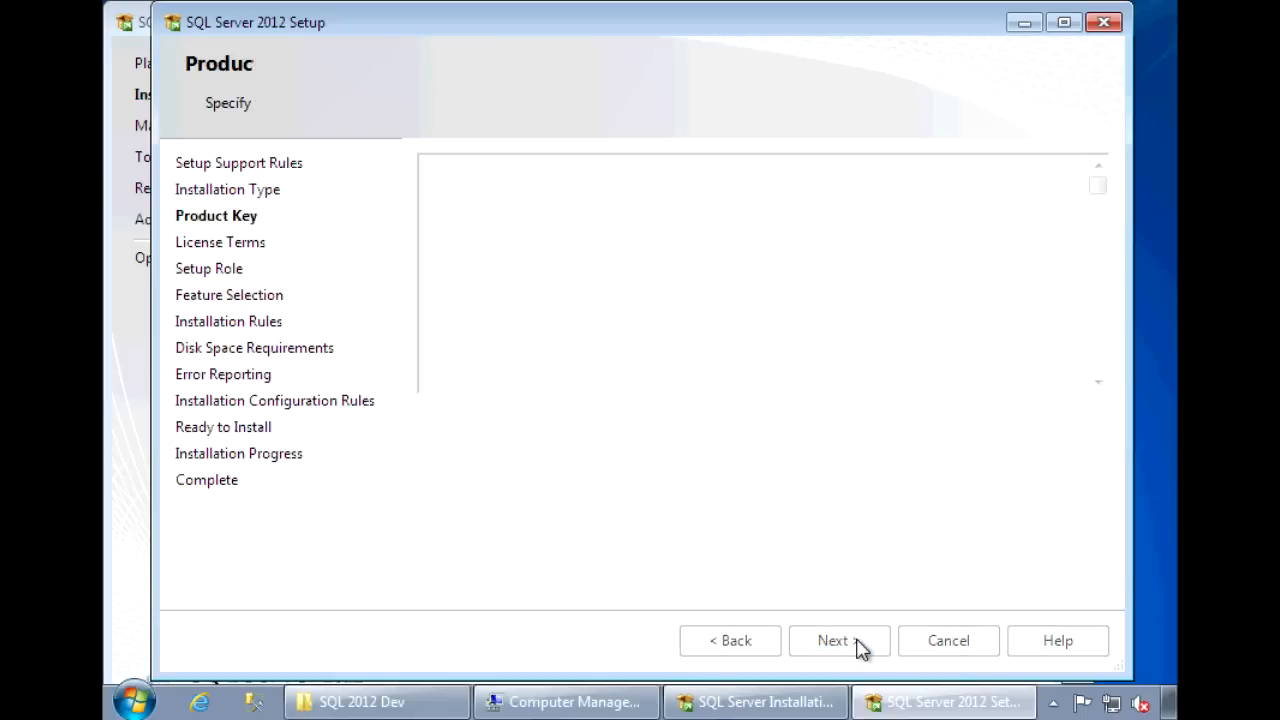
- Accept the license terms and keep SQL Server Feature Installation as the setup role
left_click(832, 640)
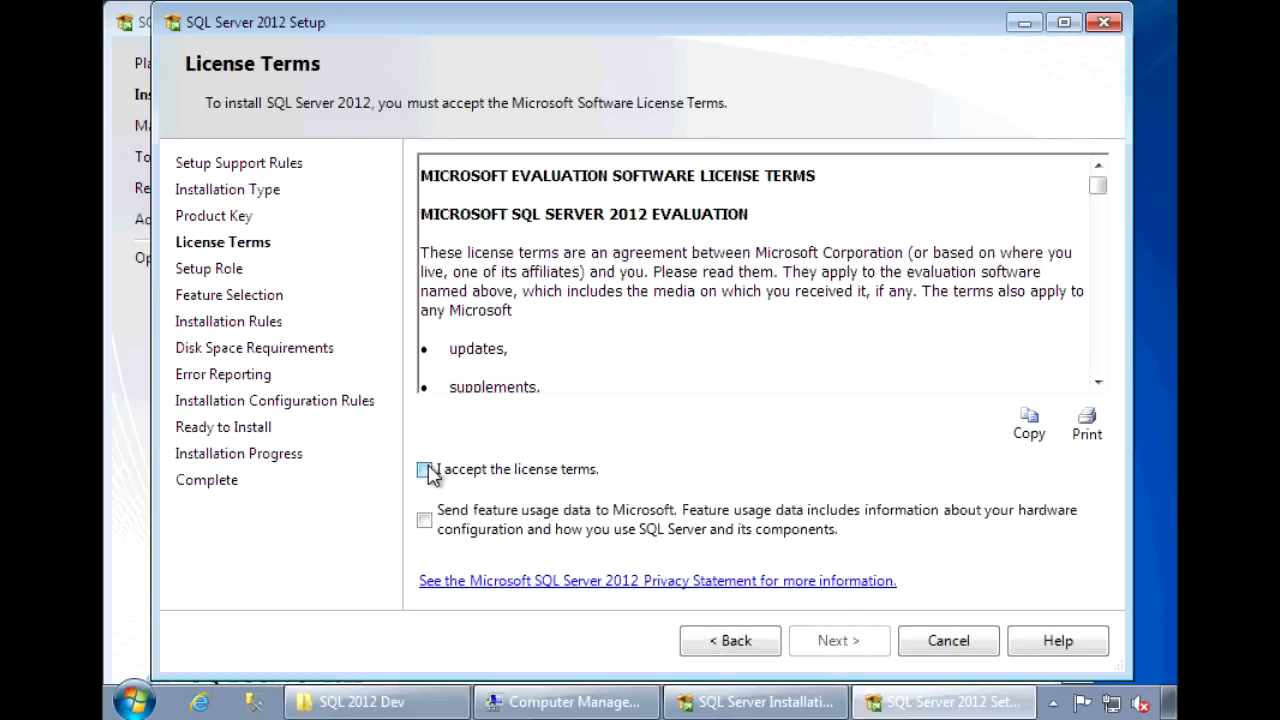
left_click(424, 469)
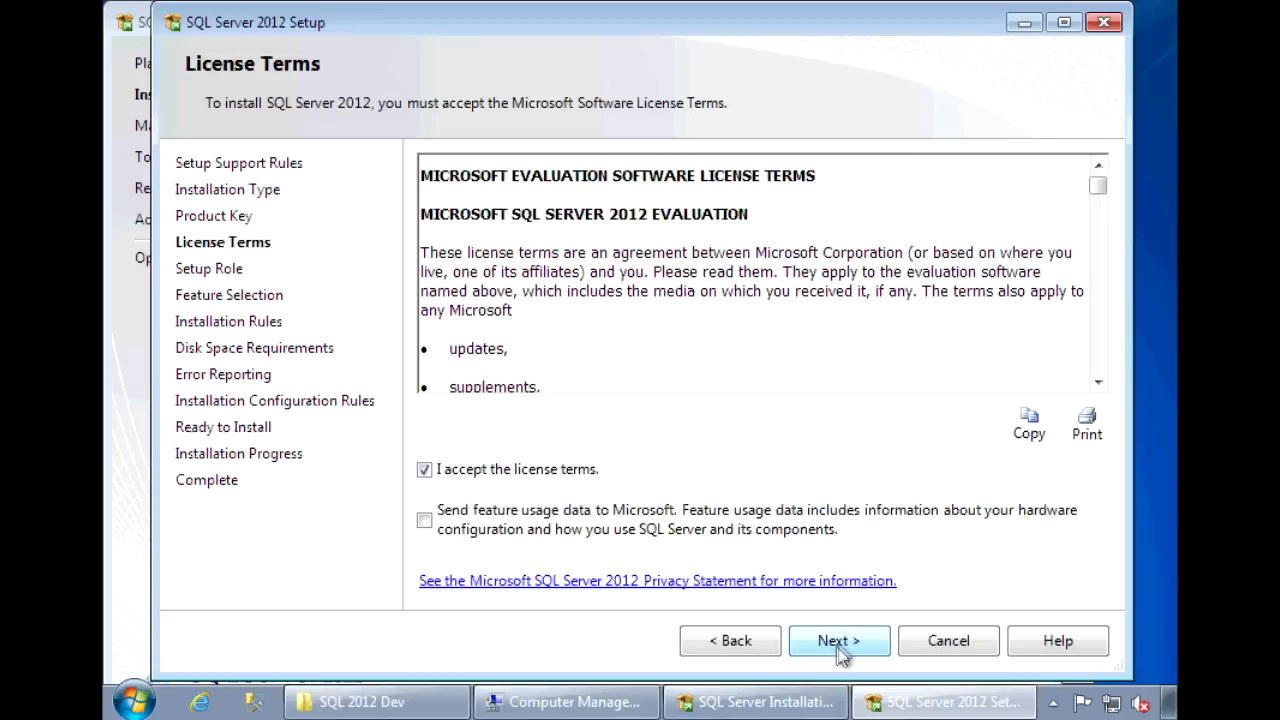
left_click(838, 640)
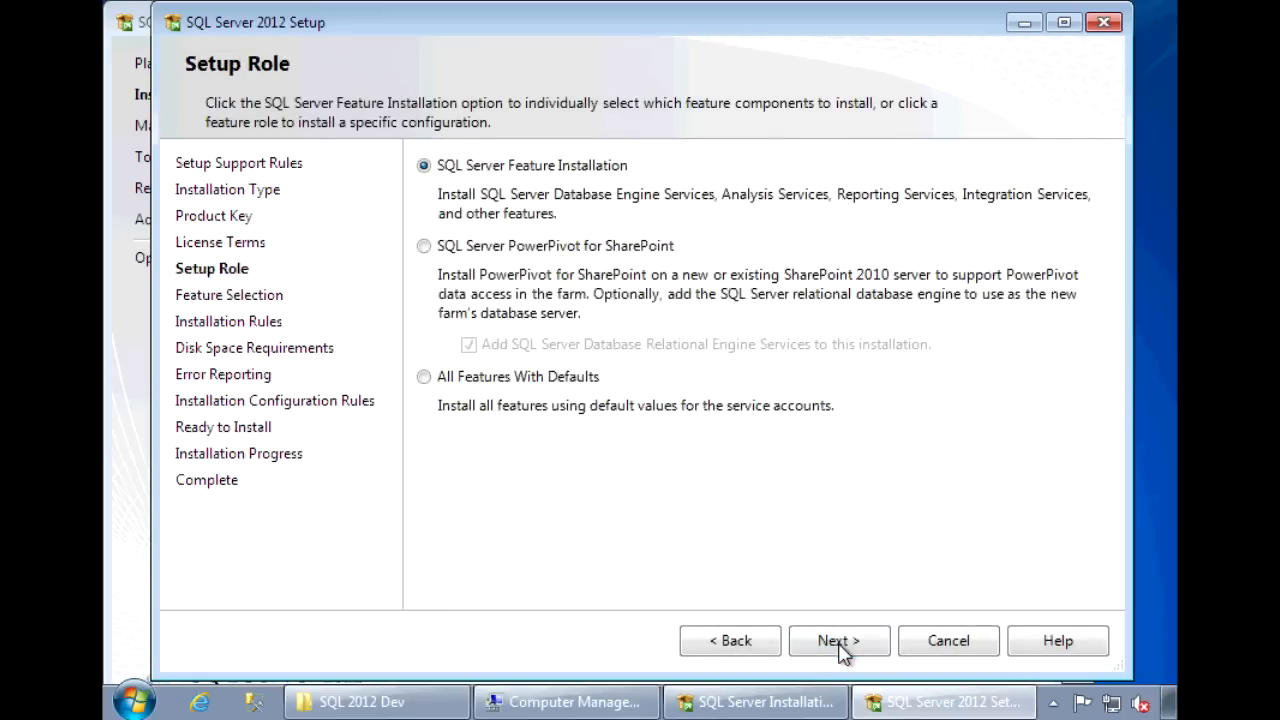
left_click(838, 641)
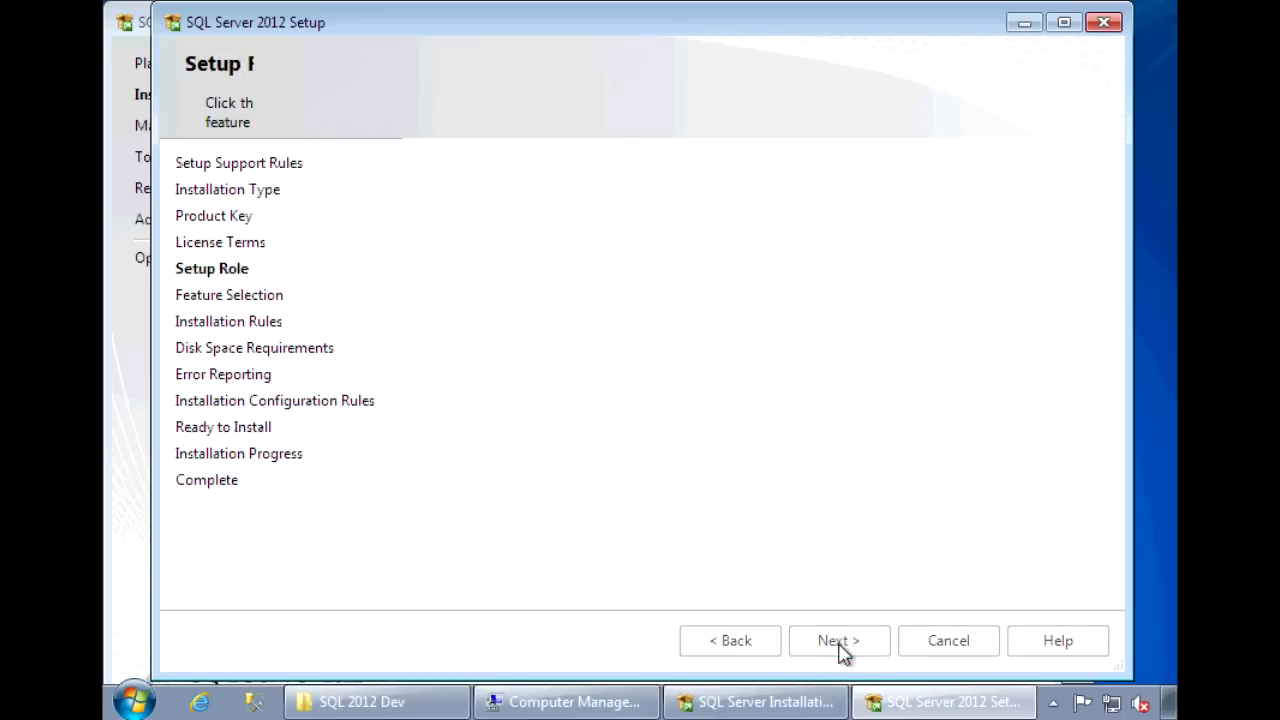
left_click(838, 640)
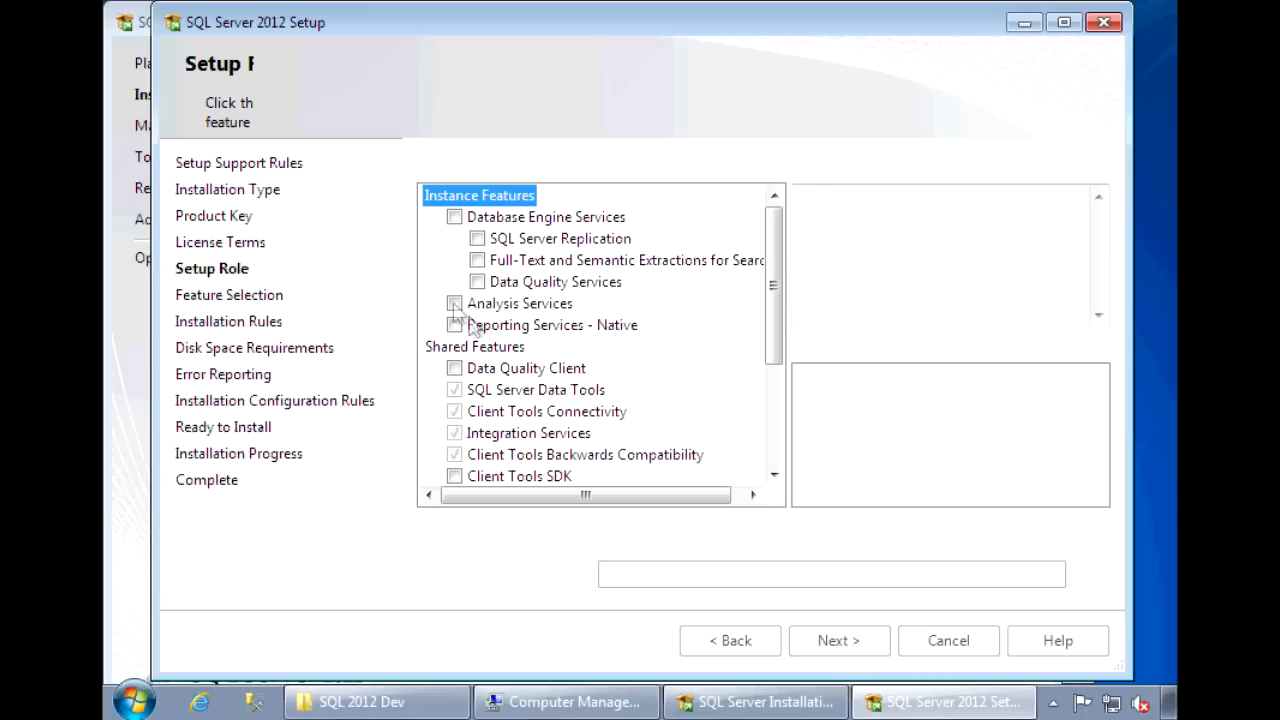
- Select Analysis Services on Feature Selection and pass the Installation Rules checks
left_click(455, 303)
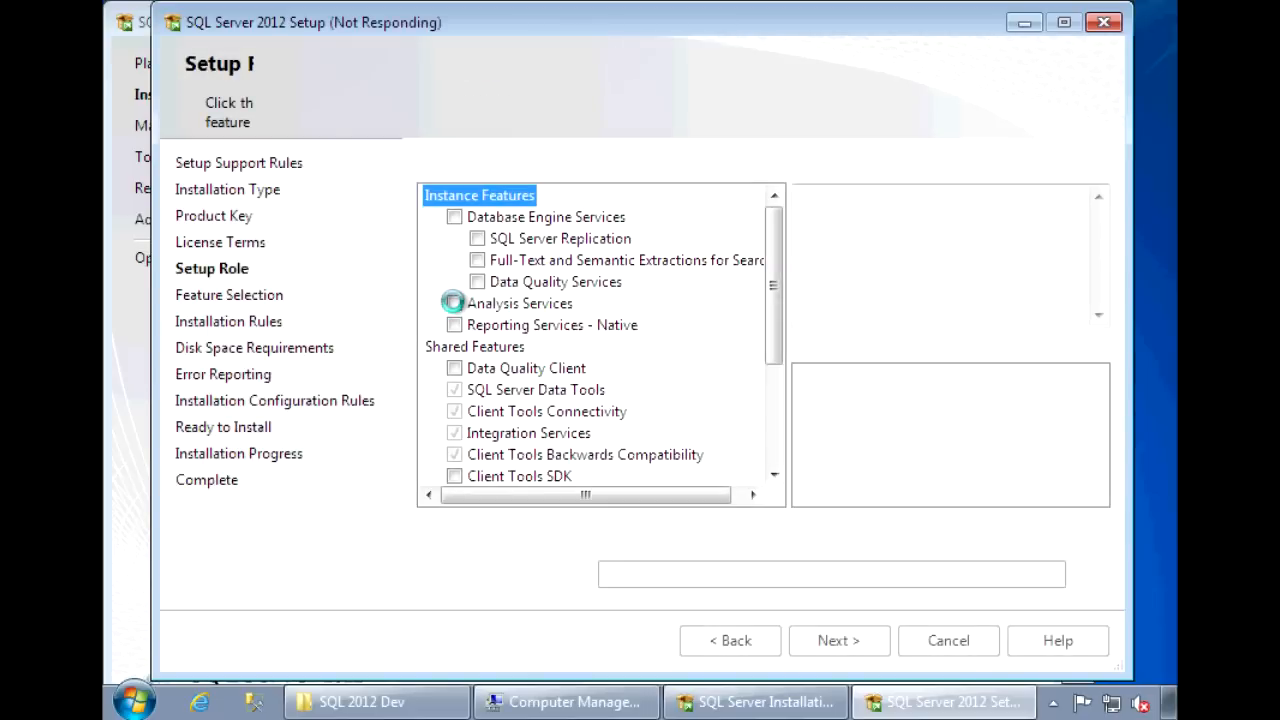
left_click(454, 303)
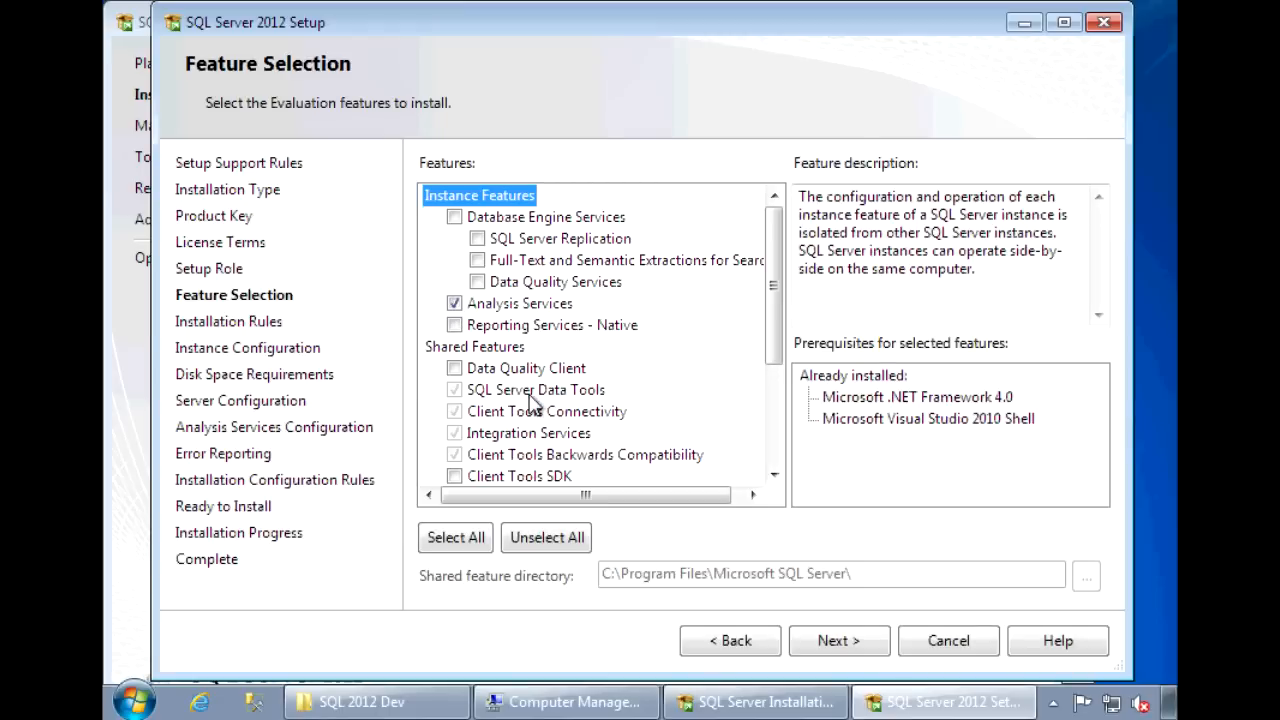
left_click(535, 389)
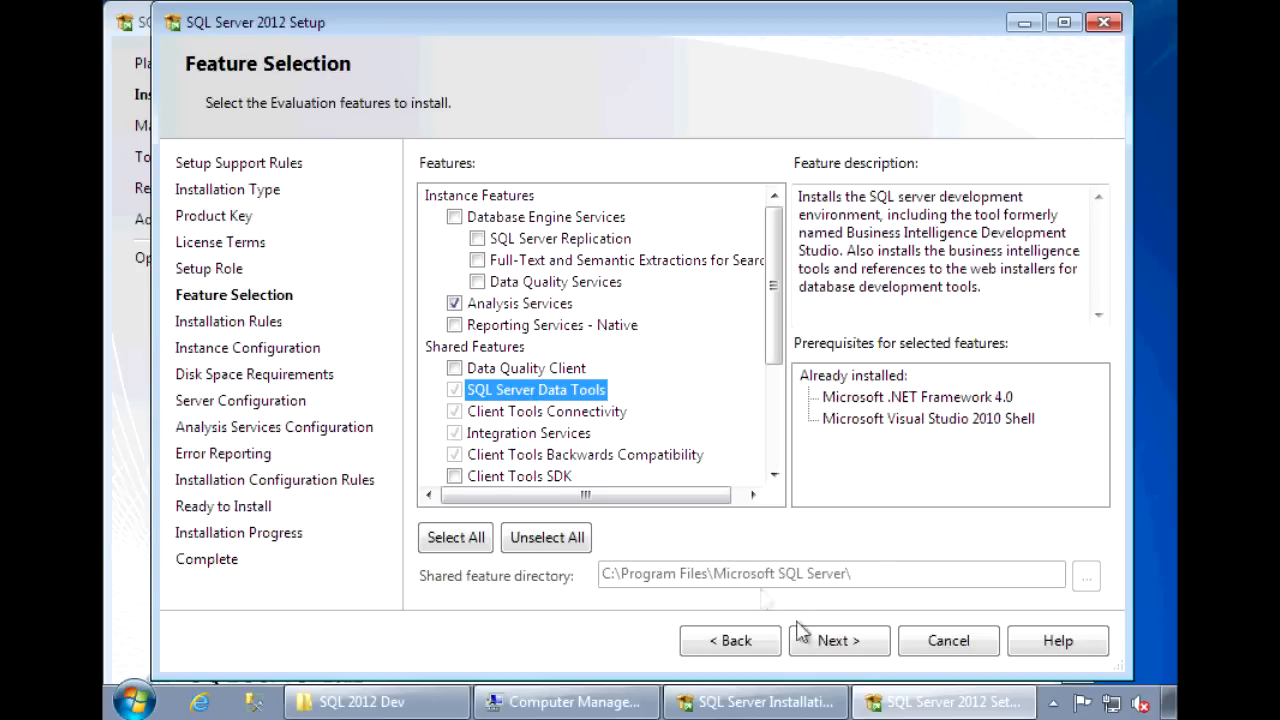
left_click(838, 640)
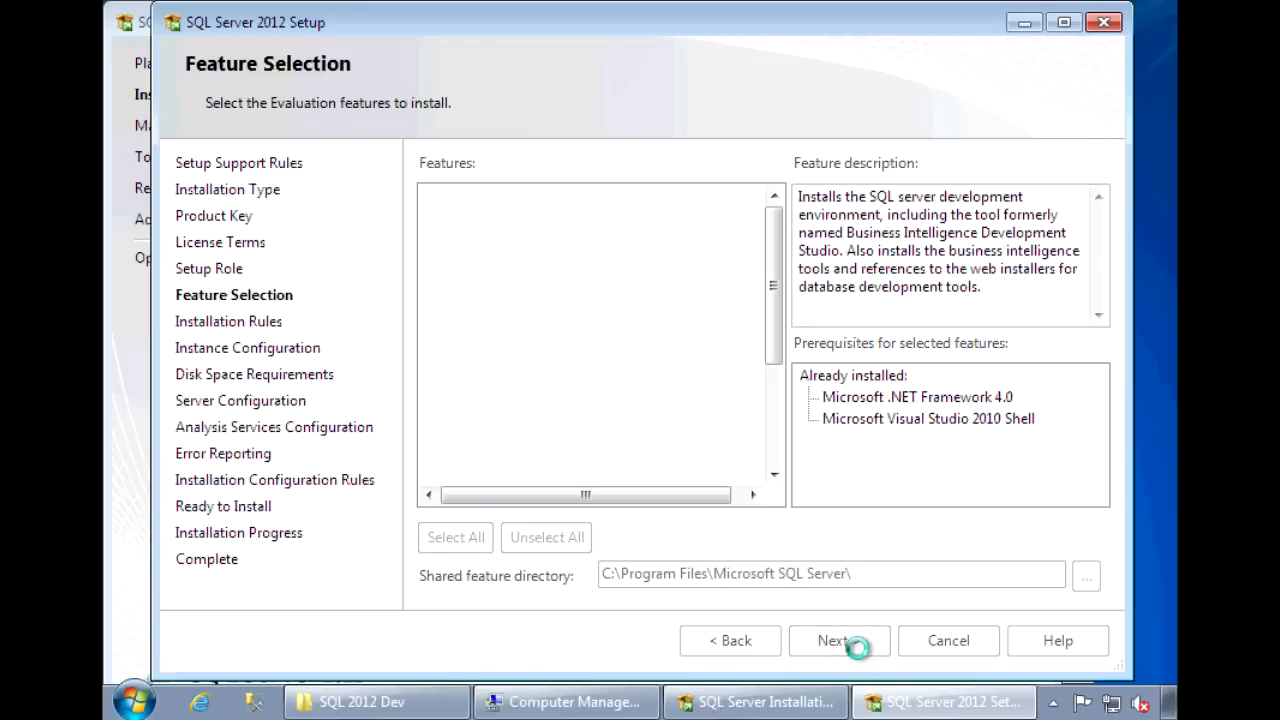
left_click(838, 640)
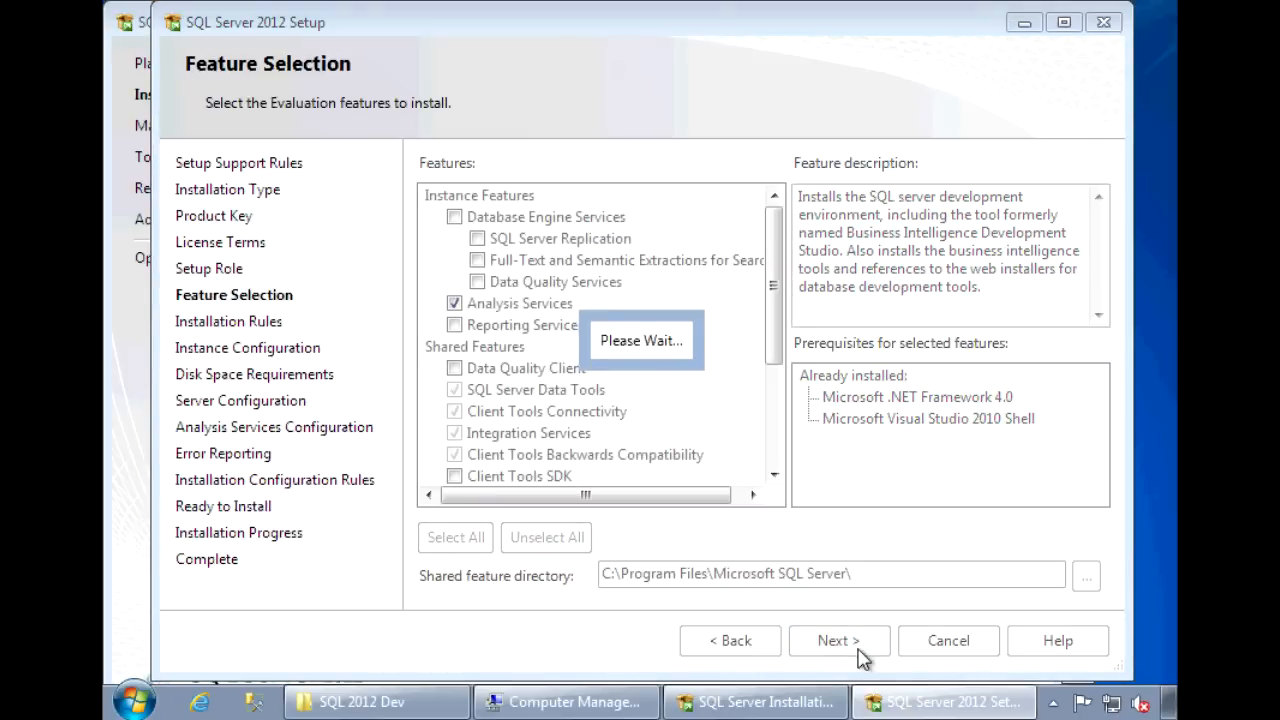
left_click(838, 640)
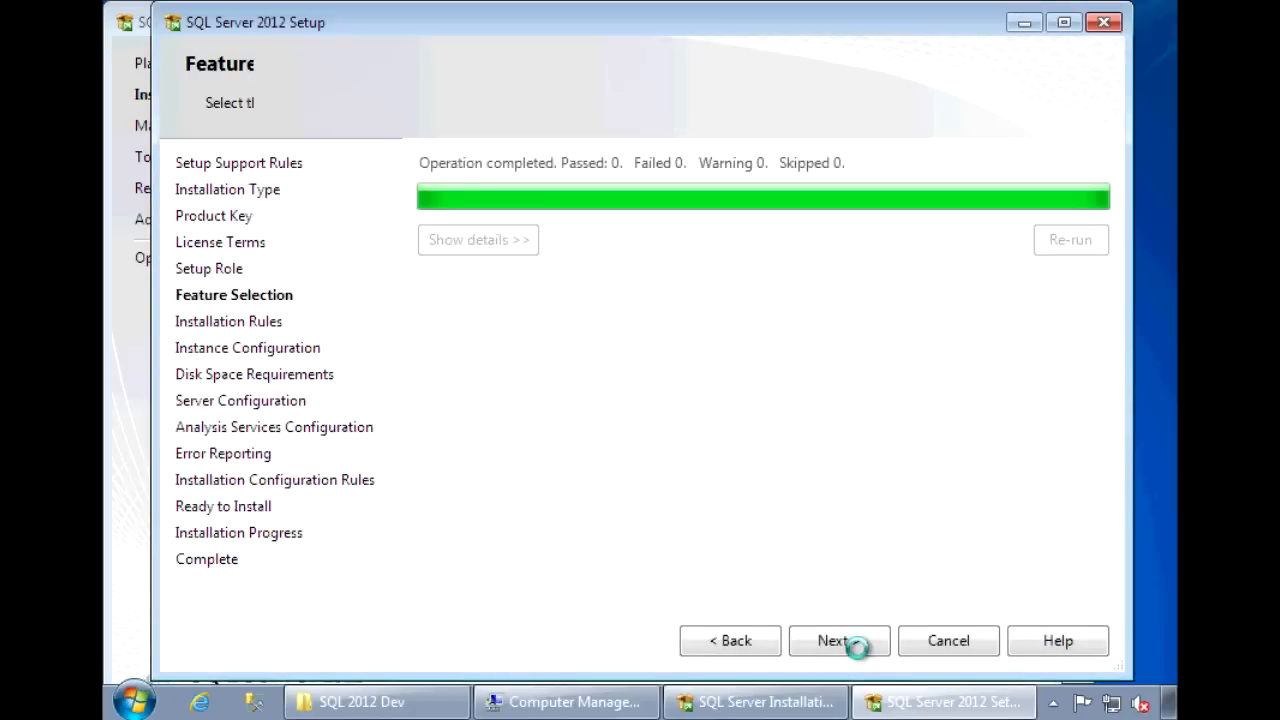
left_click(838, 640)
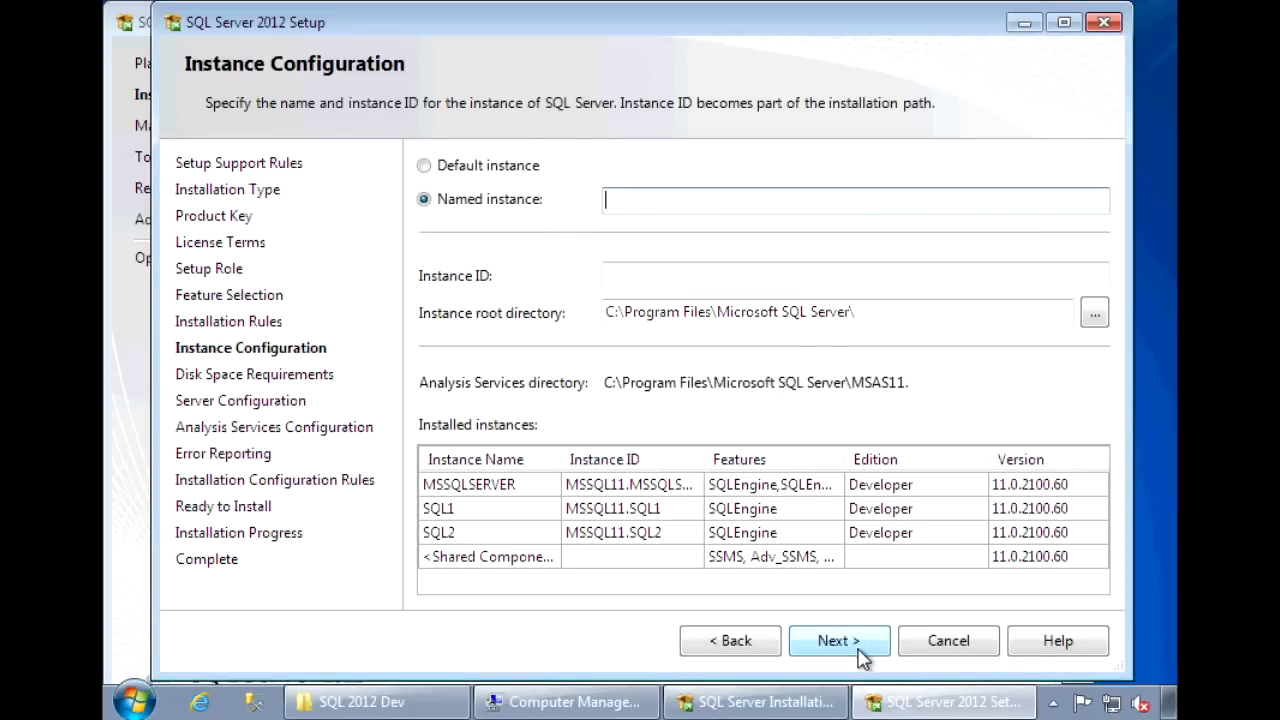
- Name the new instance AST1, with instance ID AST1
type("AST")
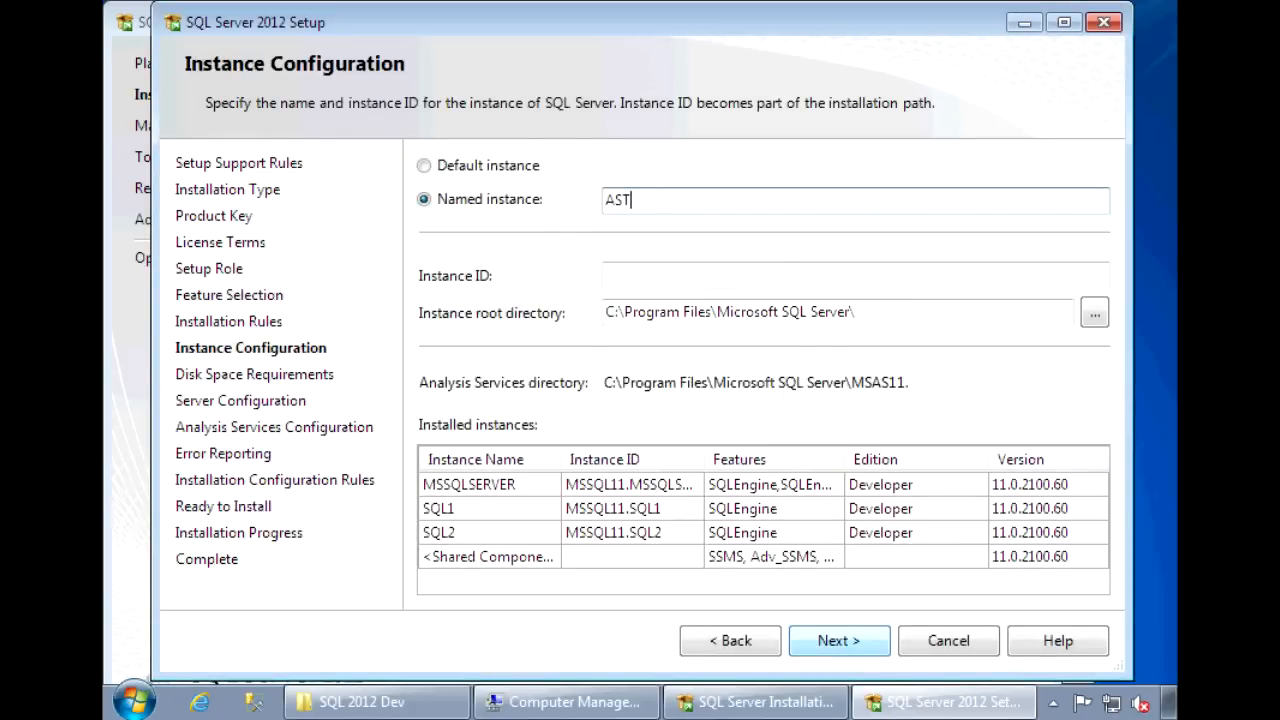
type("1")
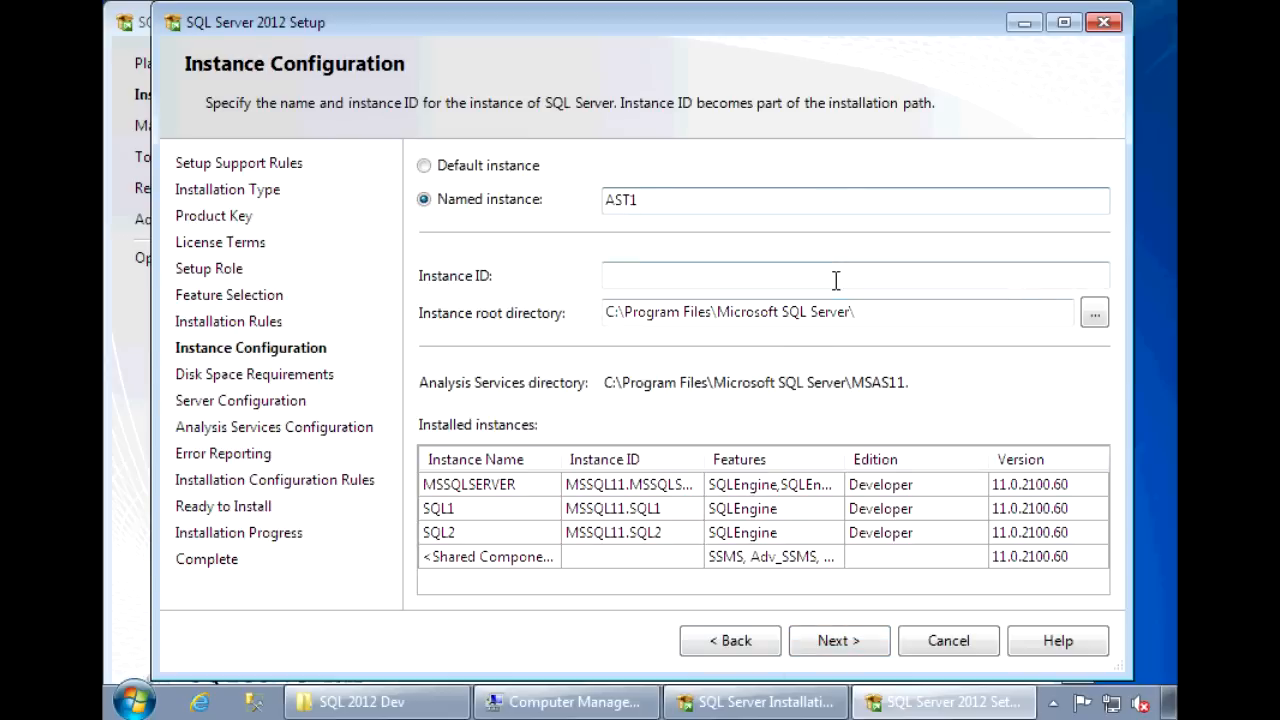
type("AST1")
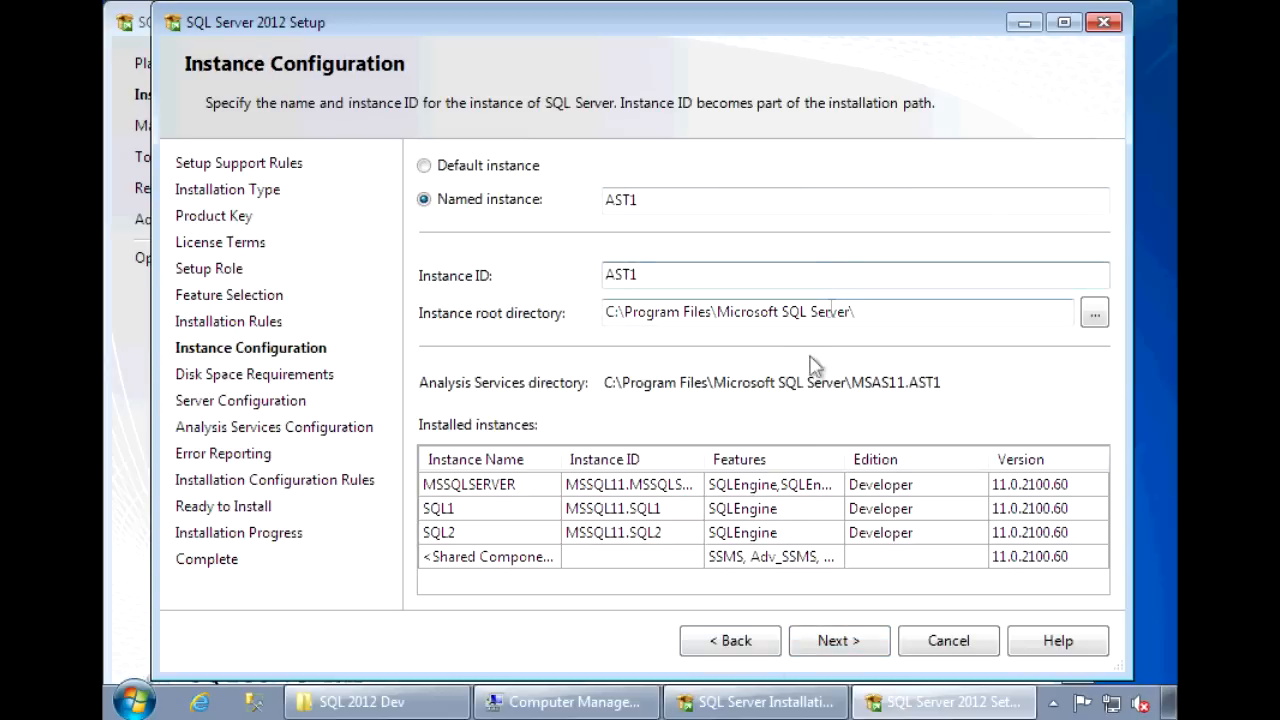
left_click(838, 640)
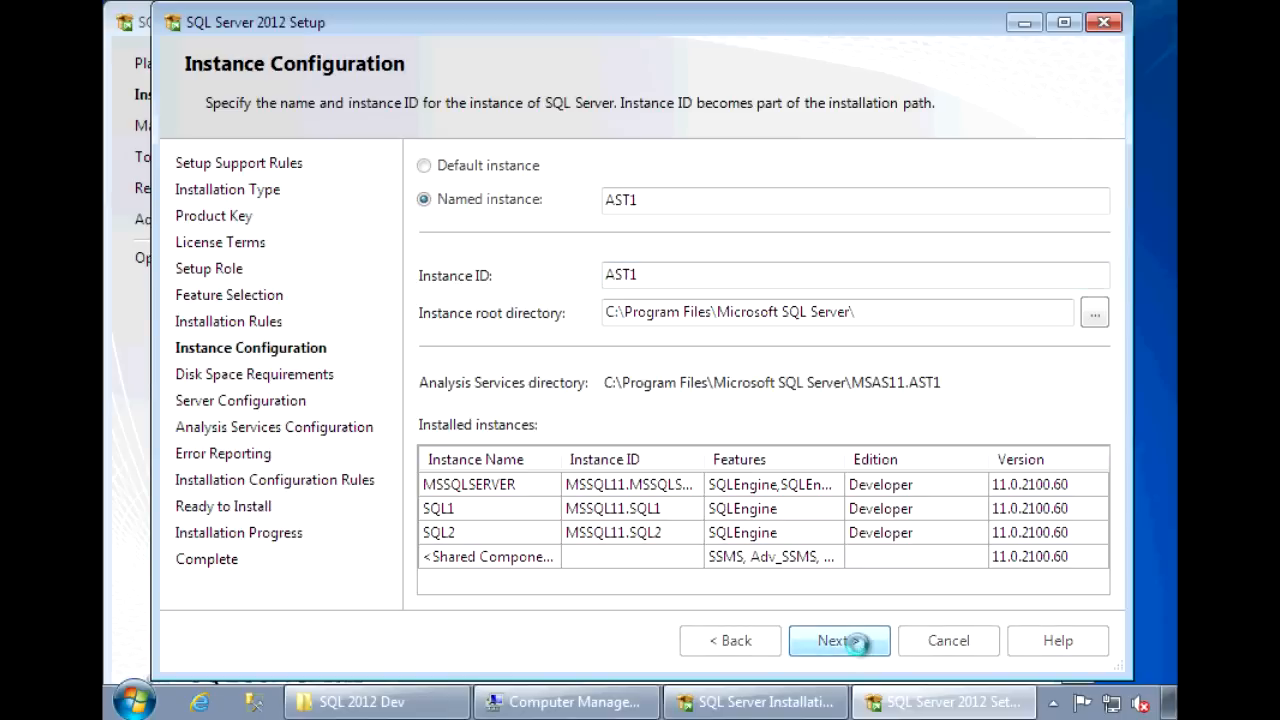
- Review the Disk Space Requirements summary and accept it
left_click(838, 640)
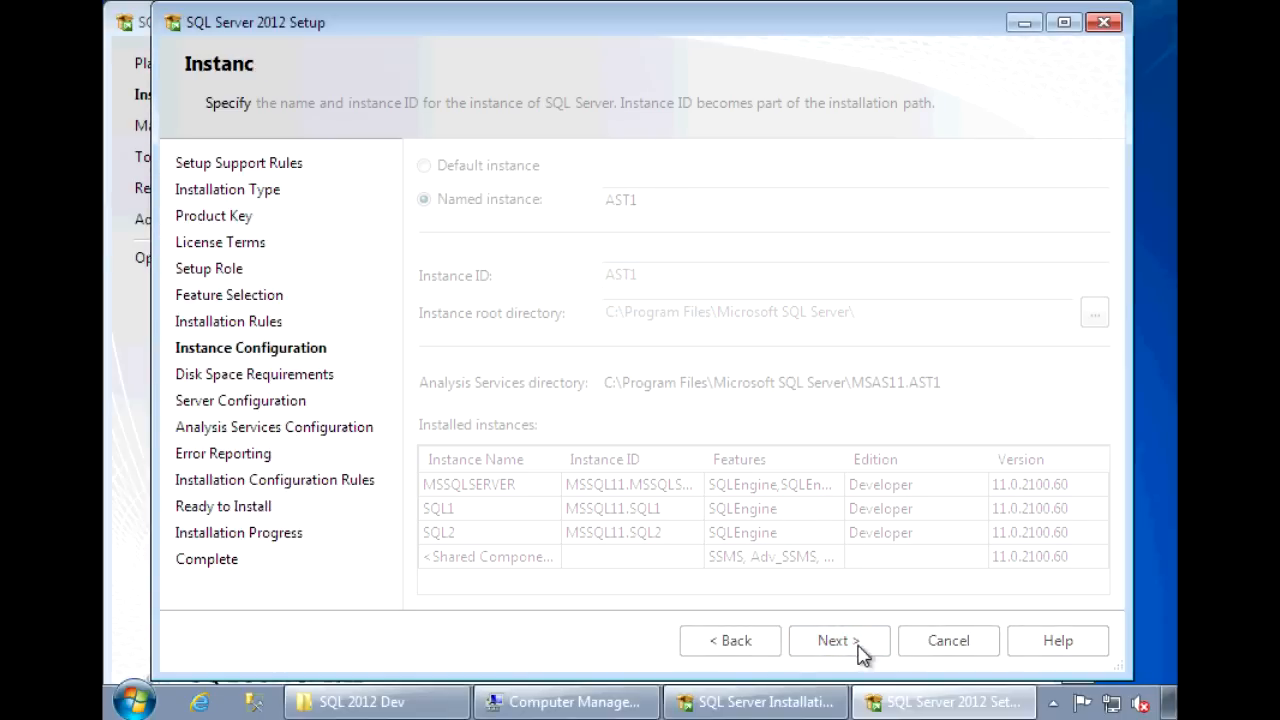
left_click(838, 640)
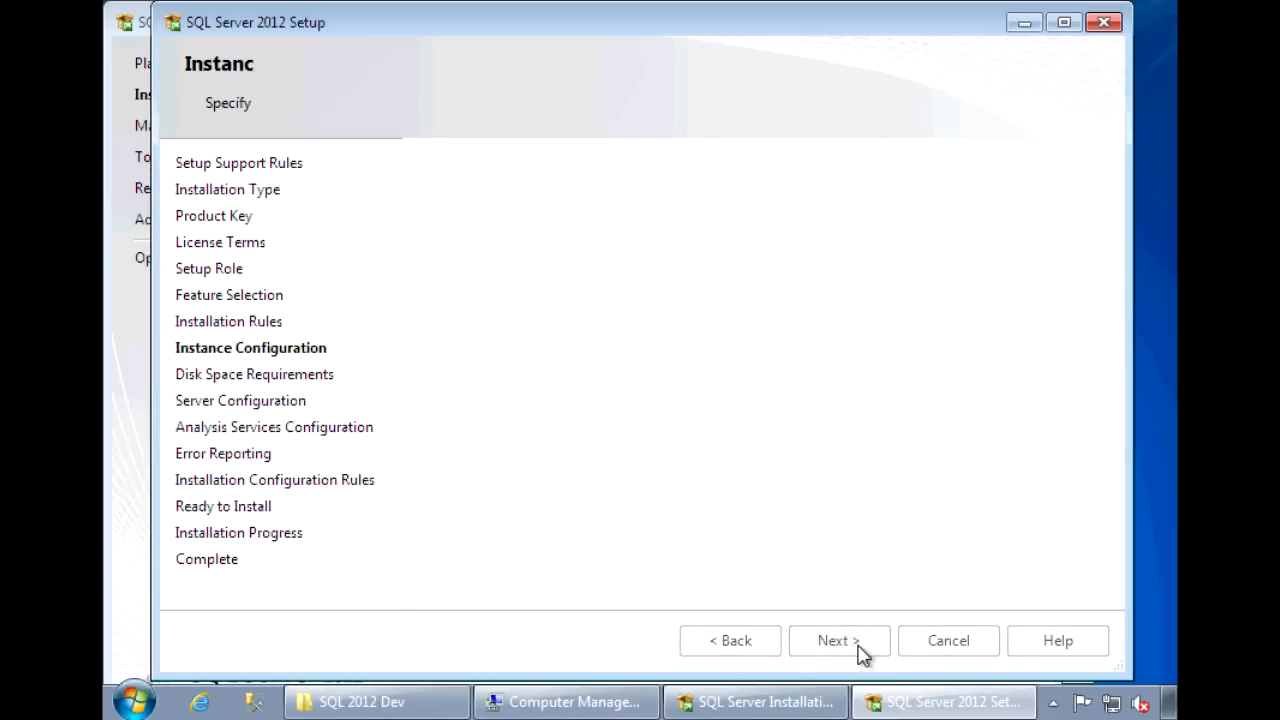
left_click(838, 640)
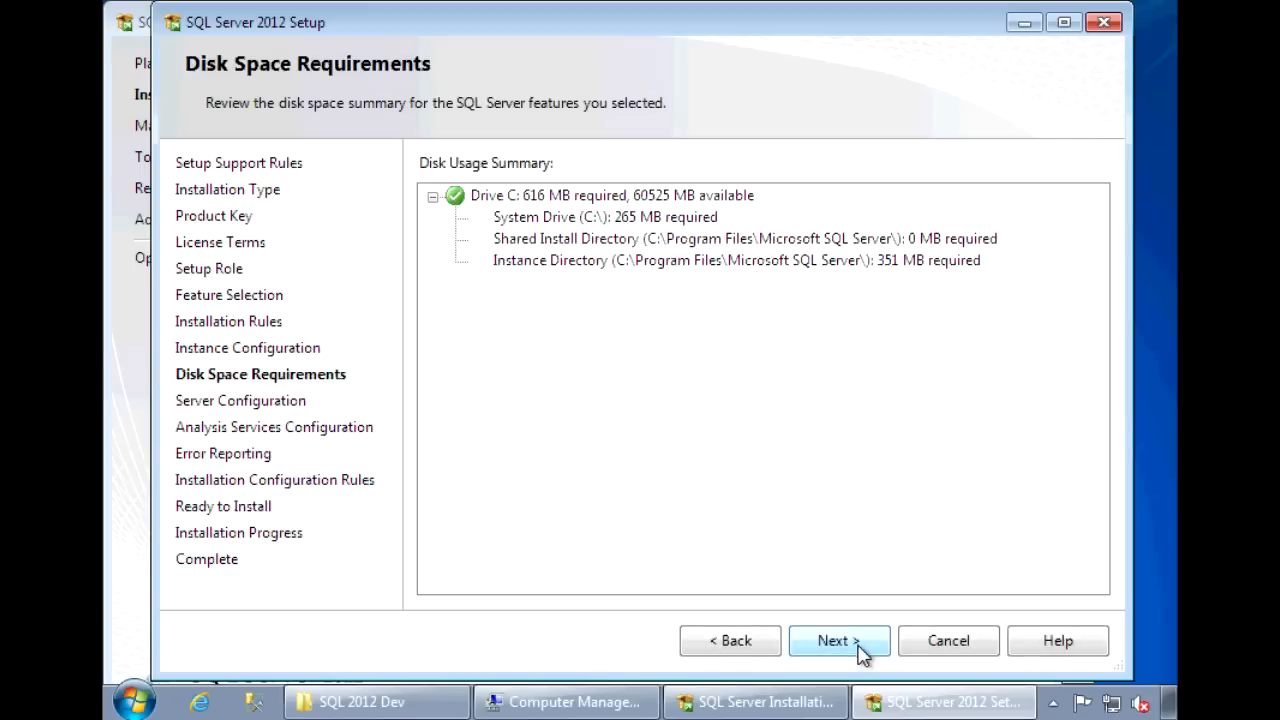
left_click(838, 640)
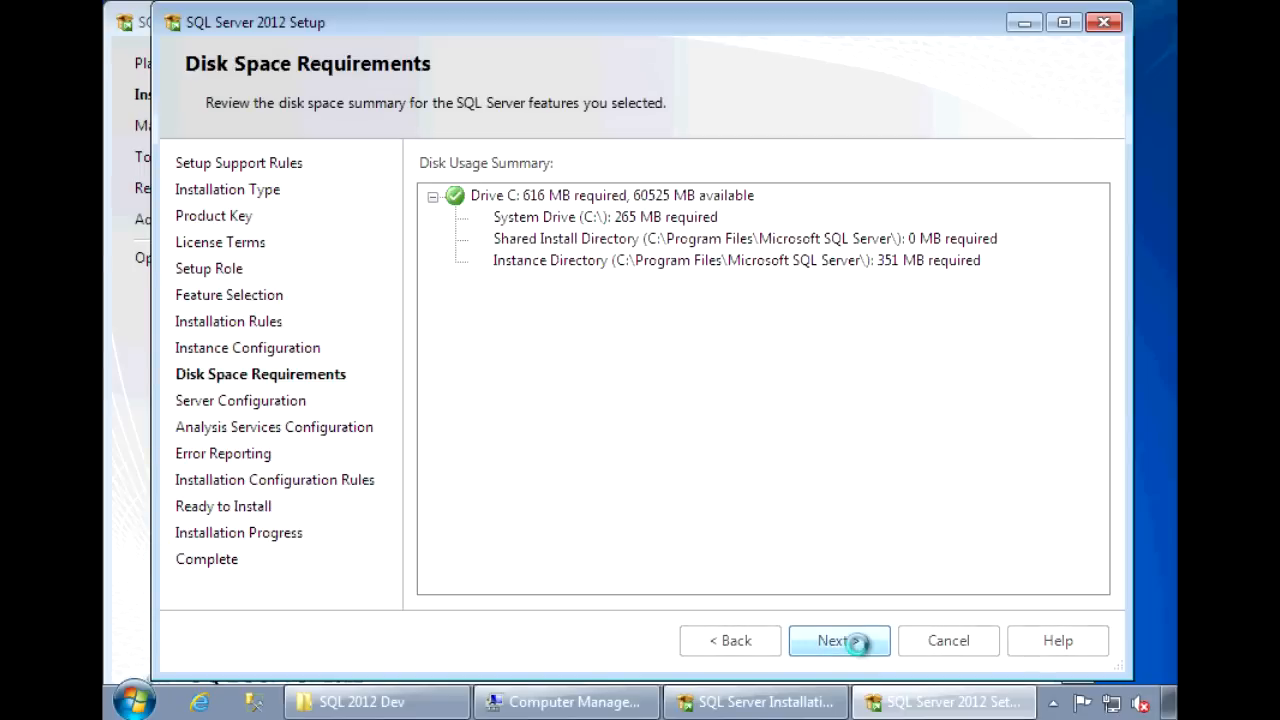
left_click(838, 640)
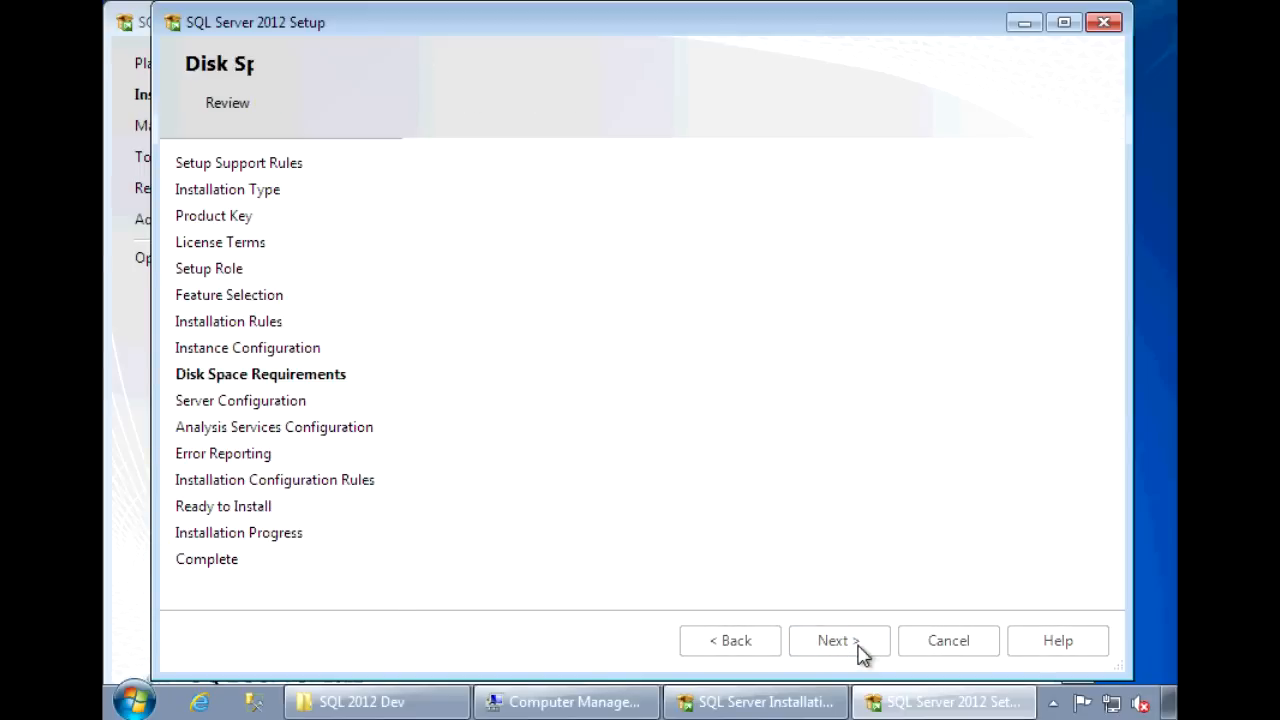
- Keep default service accounts with Automatic startup for Analysis Services and SQL Server Browser
left_click(838, 640)
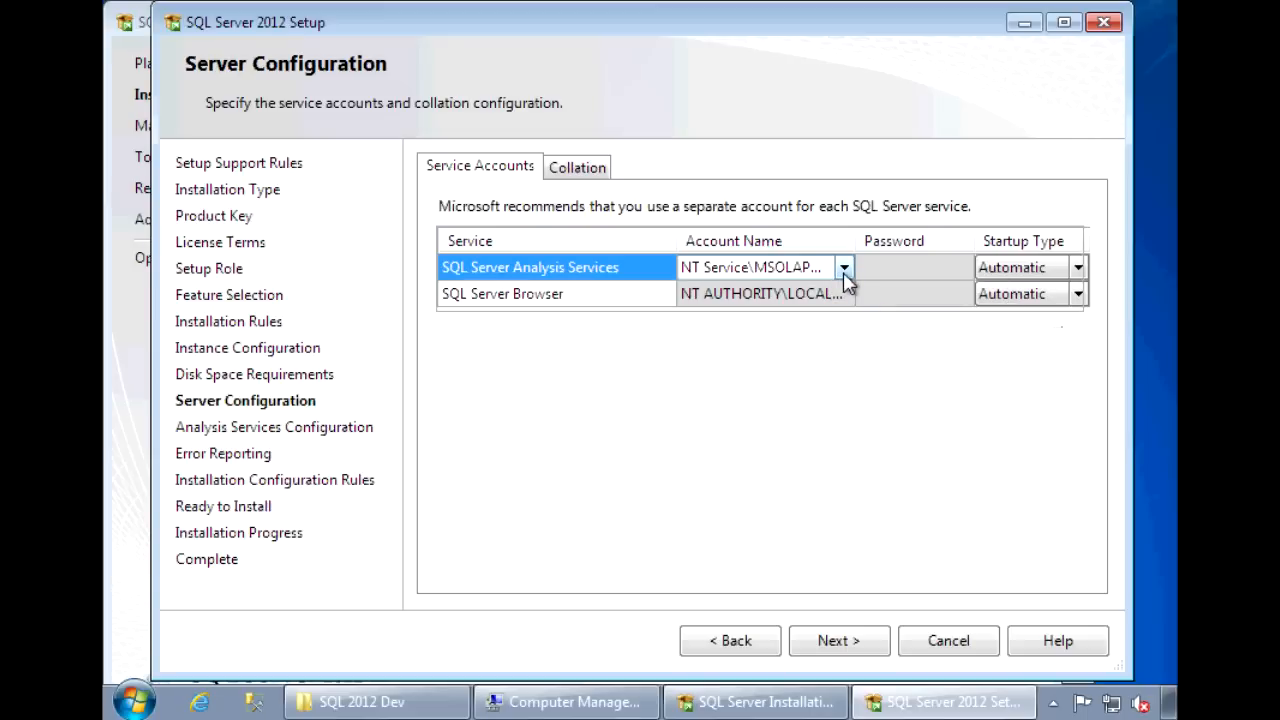
mouse_move(815, 280)
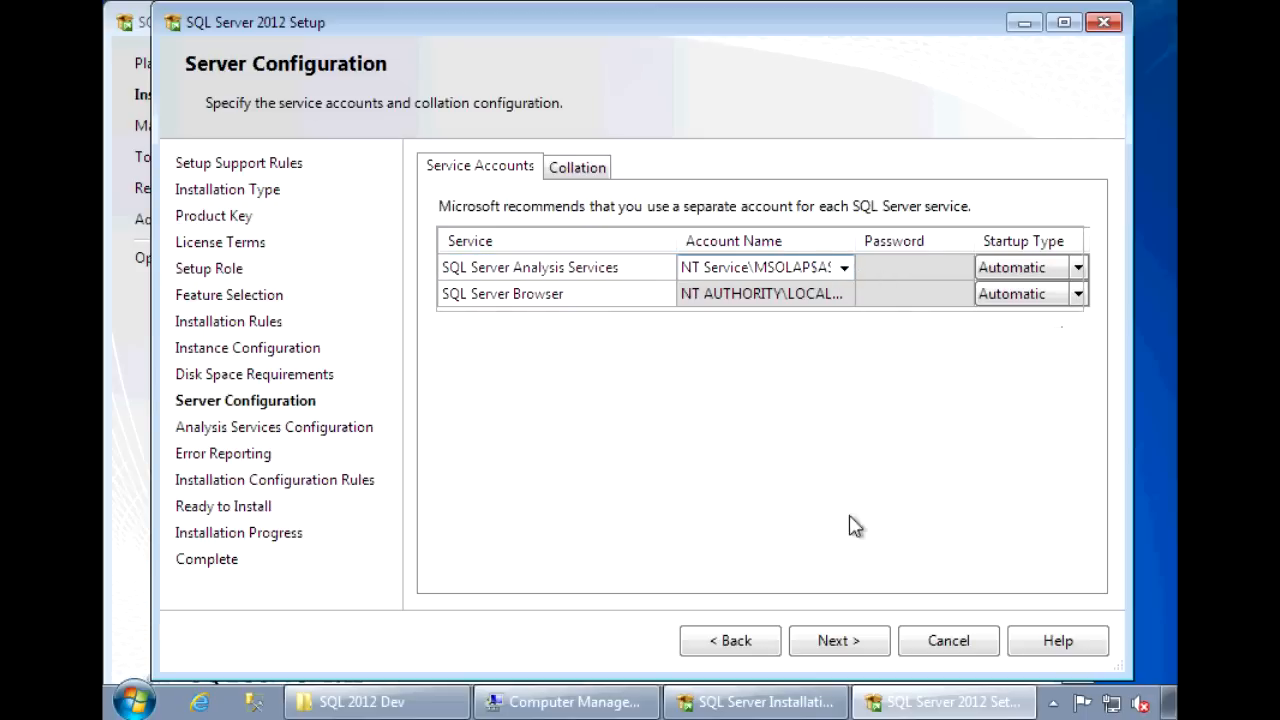
left_click(838, 640)
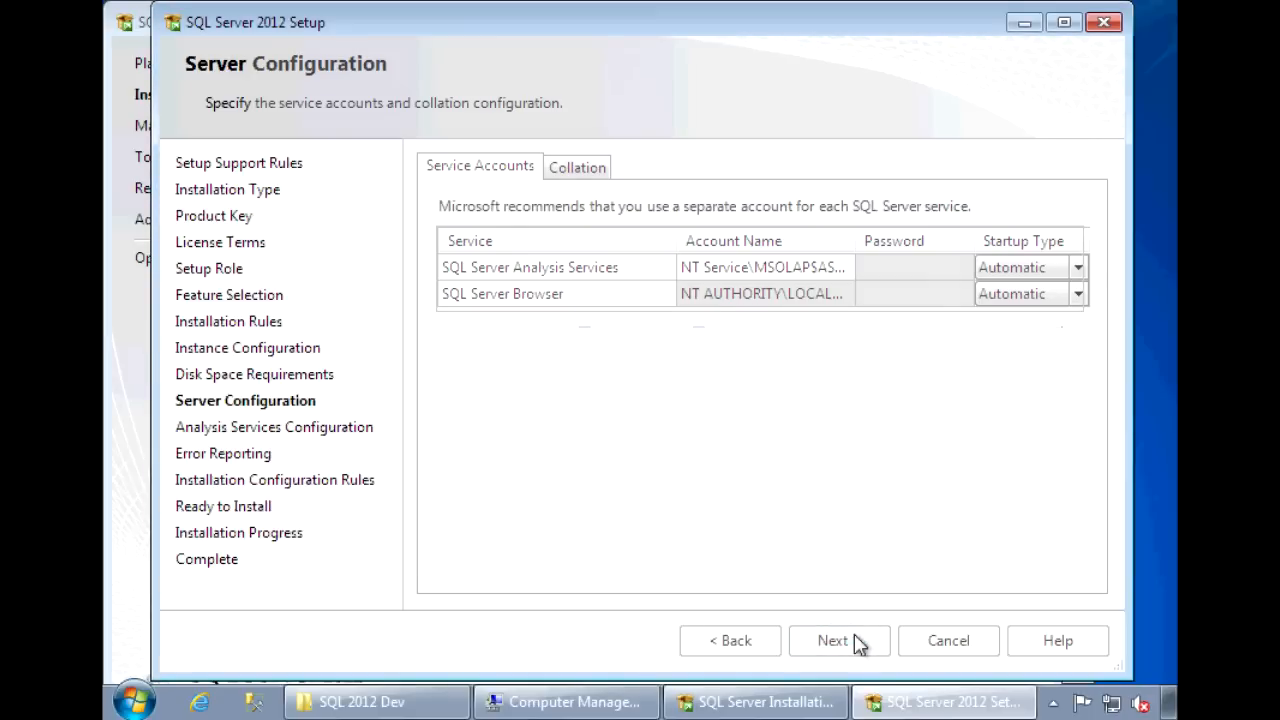
- Set Analysis Services to Tabular Mode, add the current user as administrator, review data directories
left_click(833, 640)
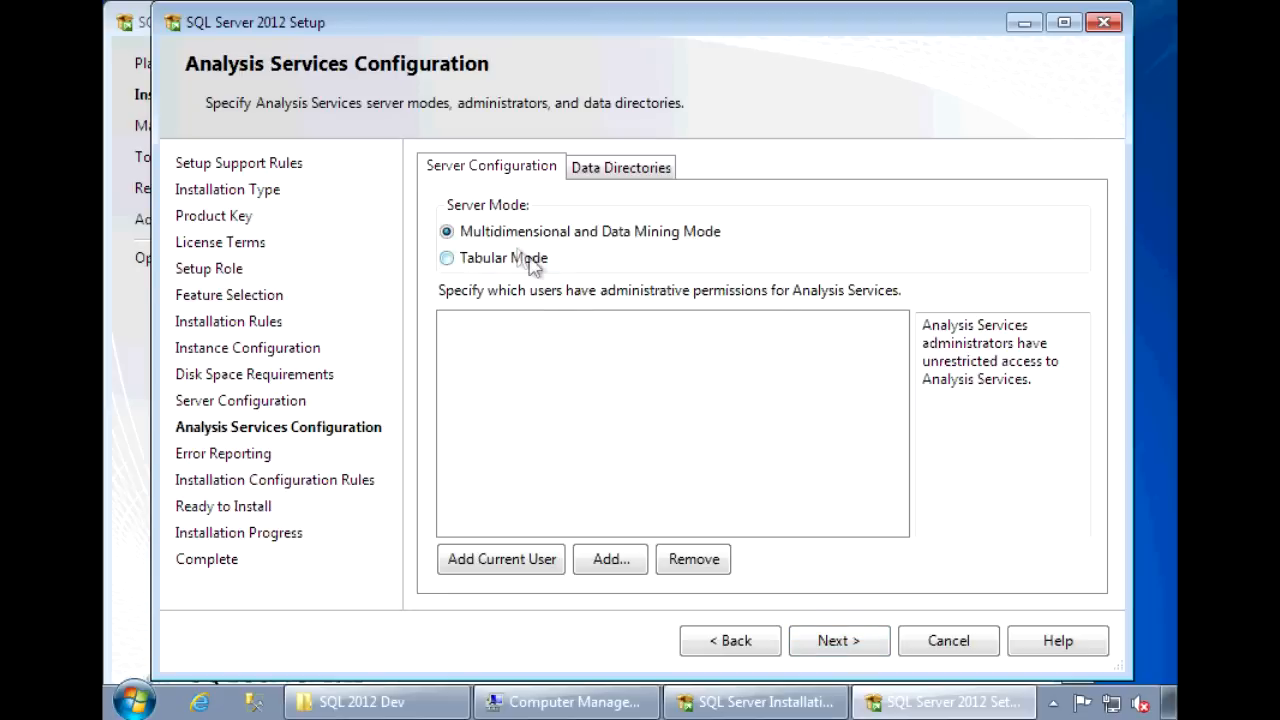
mouse_move(512, 263)
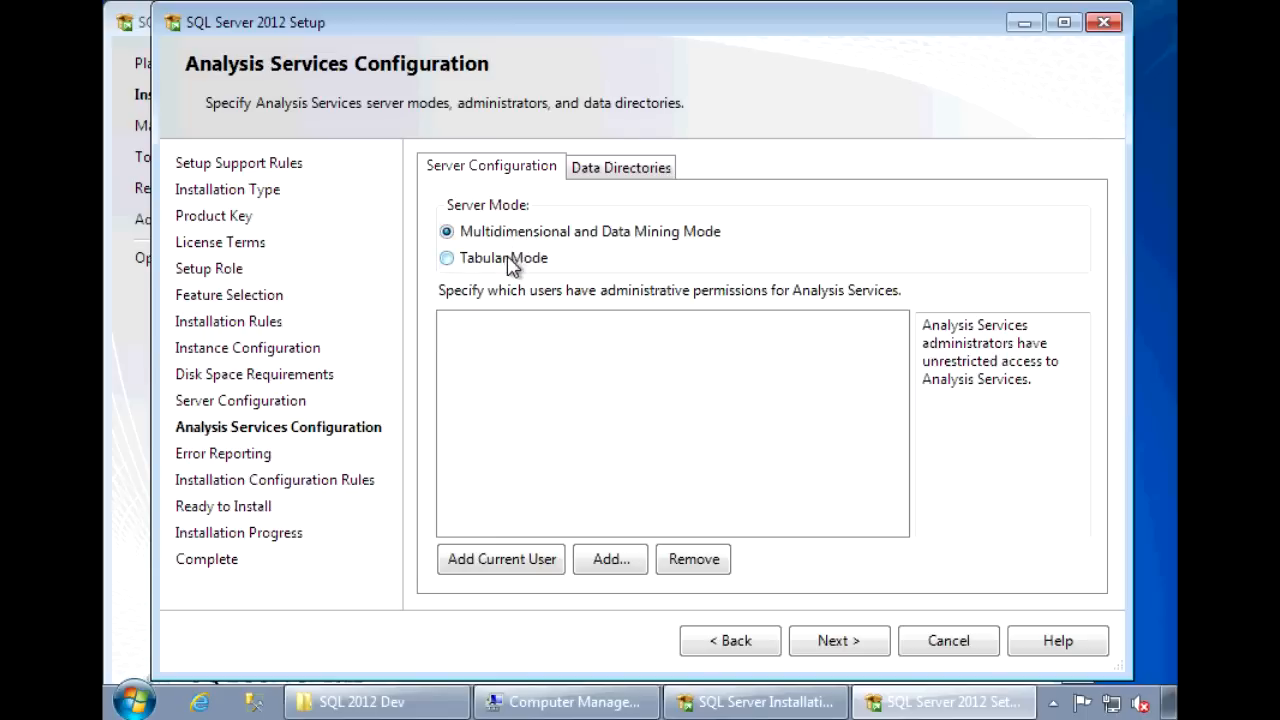
left_click(446, 257)
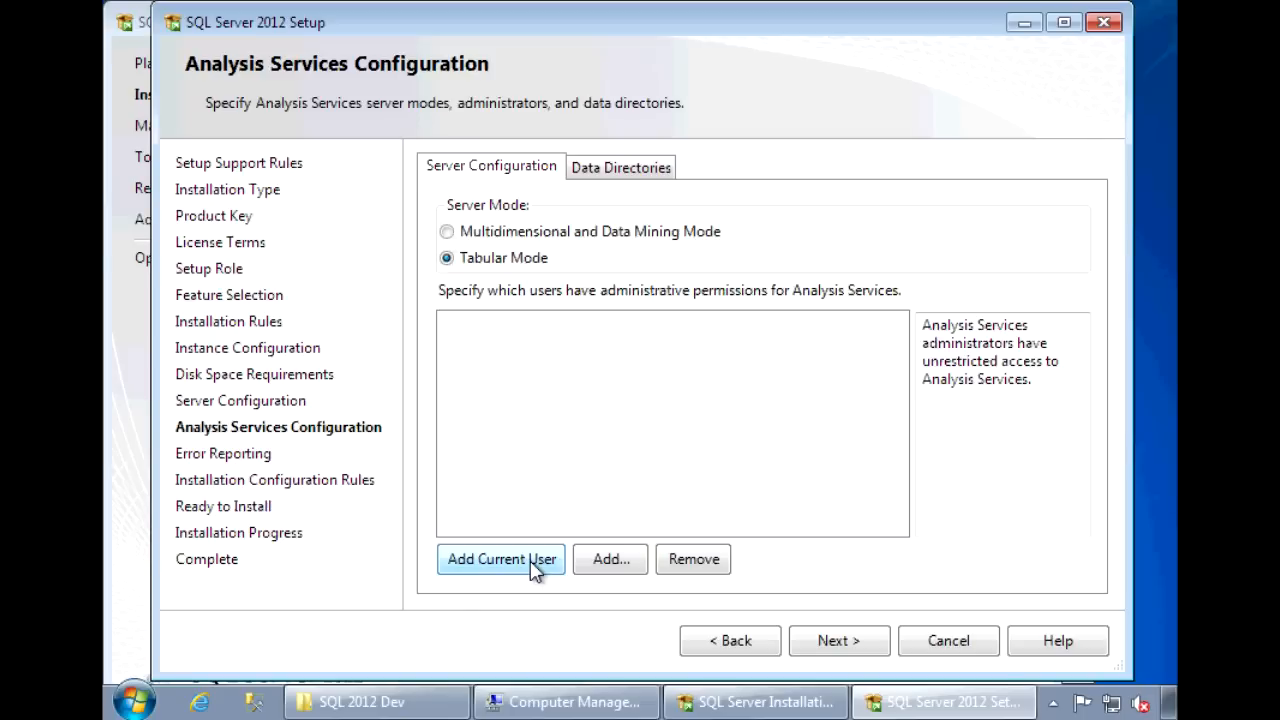
left_click(501, 559)
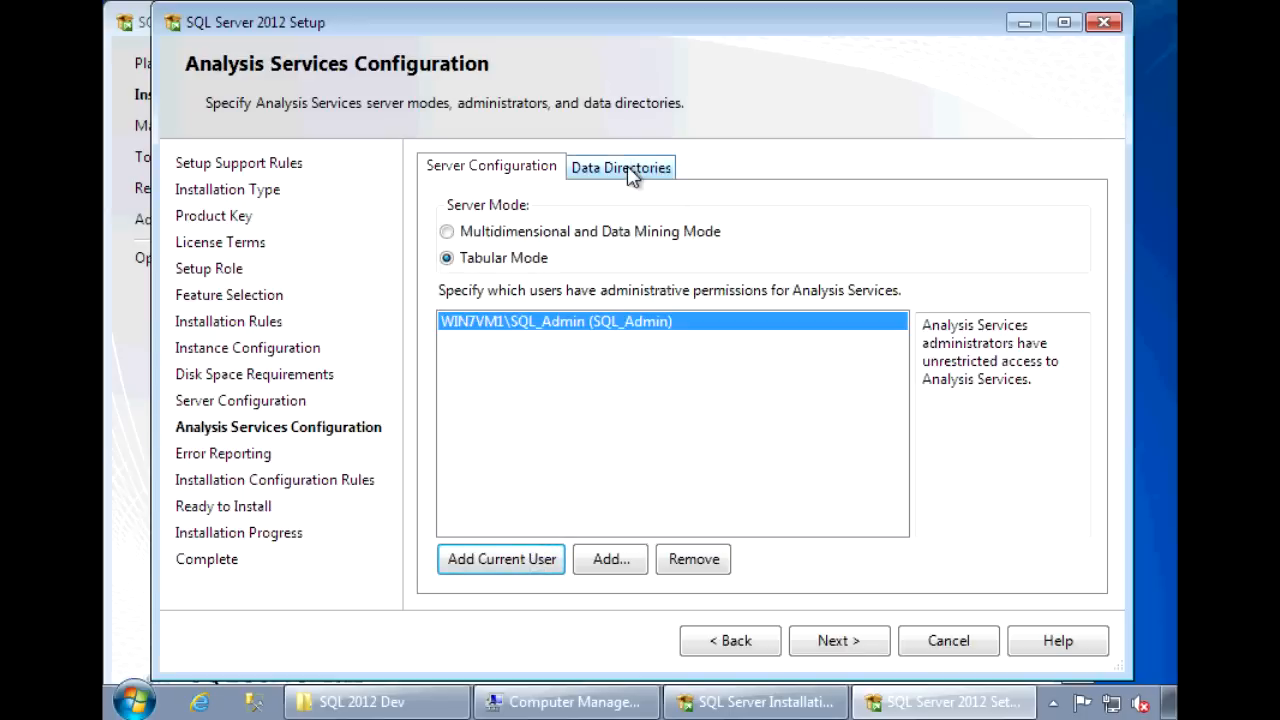
left_click(620, 167)
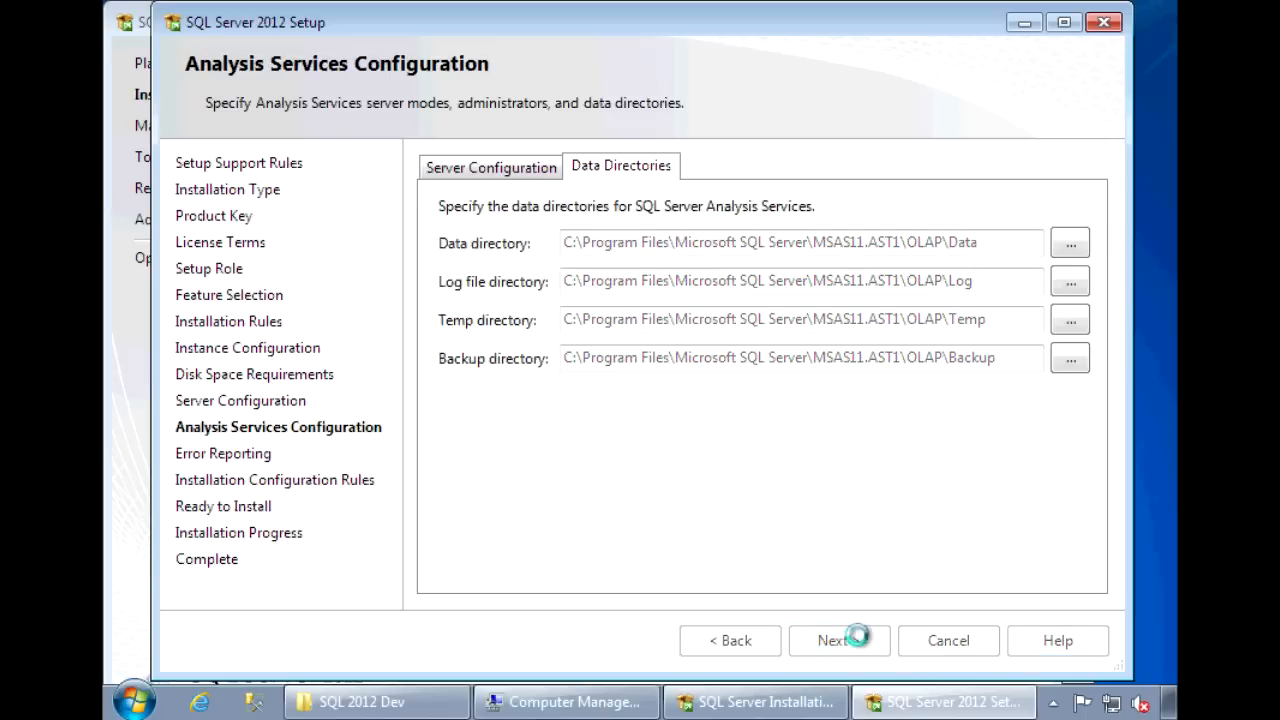
- Skip error reporting, verify all 5 configuration rules passed, and reach Ready to Install
left_click(832, 640)
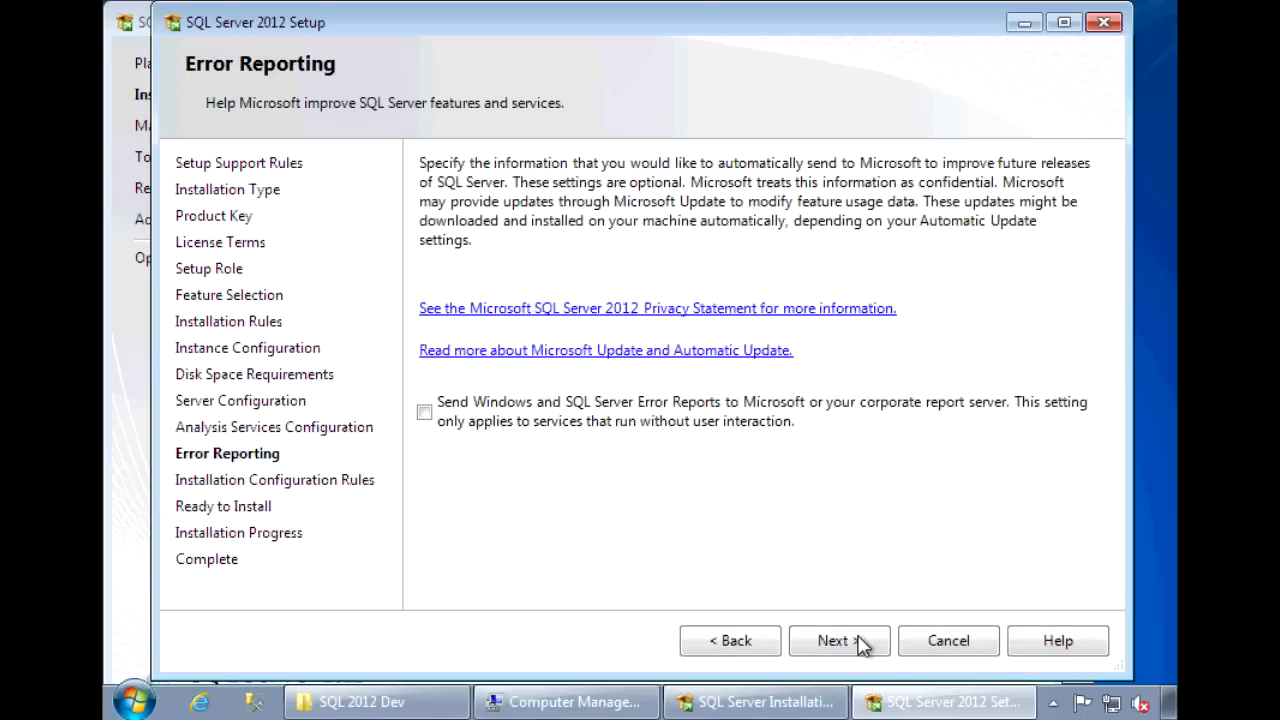
left_click(838, 640)
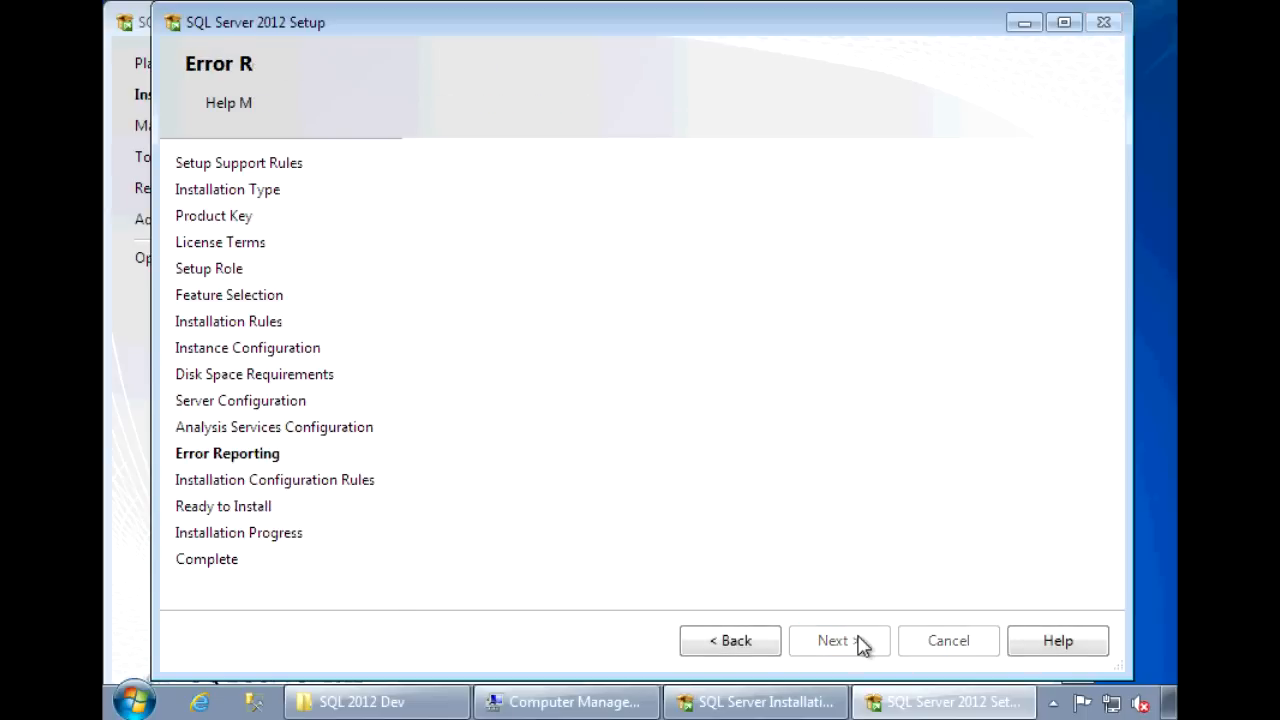
left_click(838, 640)
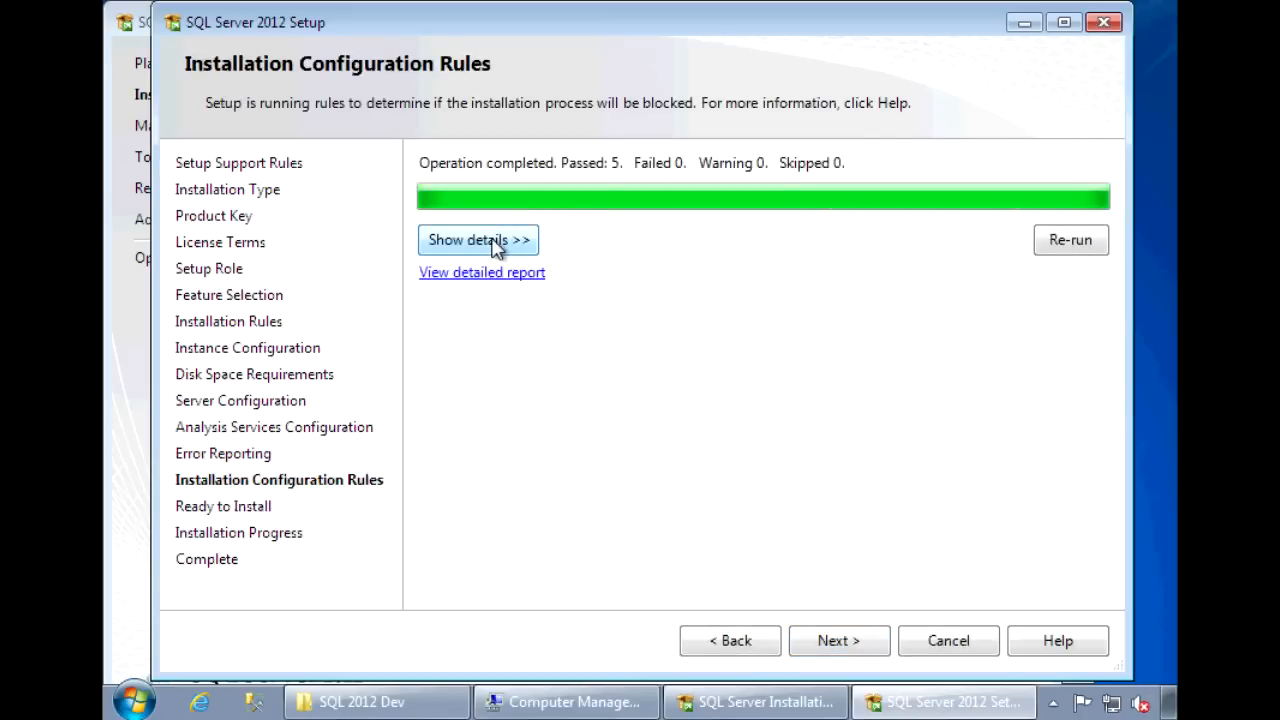
left_click(477, 240)
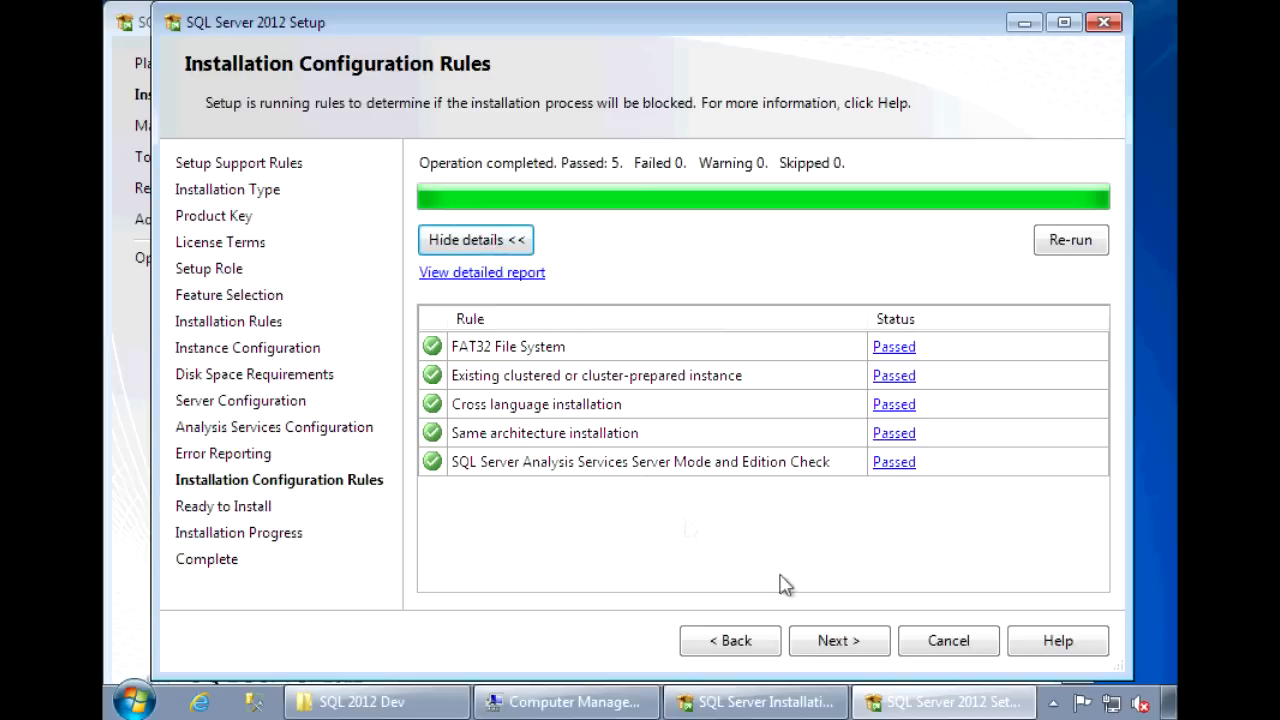
left_click(838, 640)
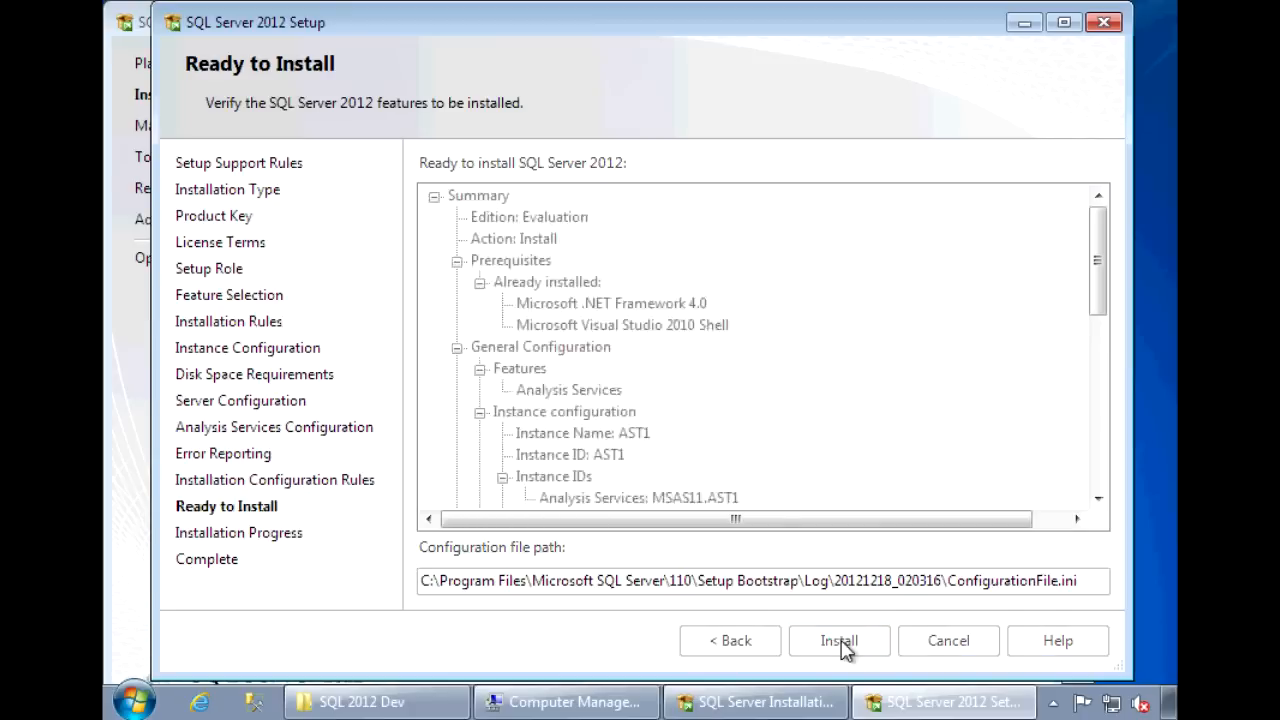
- Install Analysis Services AST1 and close the wizard once it reports Succeeded
left_click(838, 640)
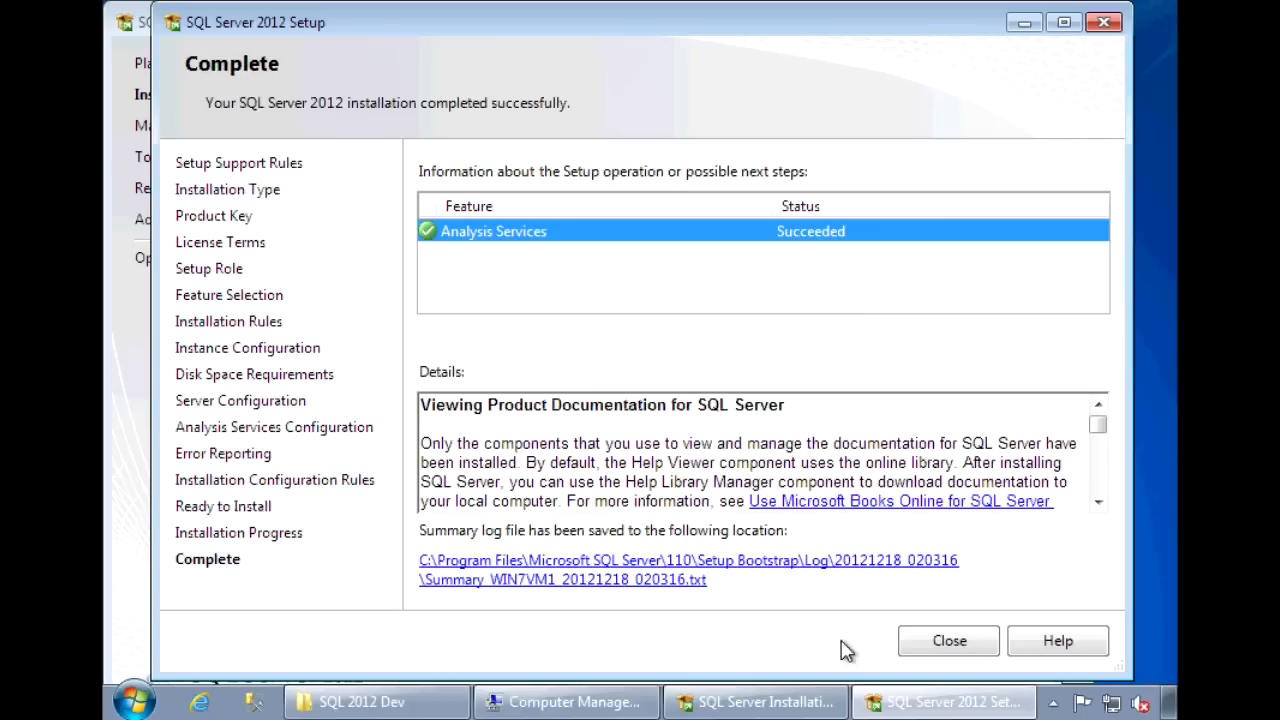
mouse_move(888, 653)
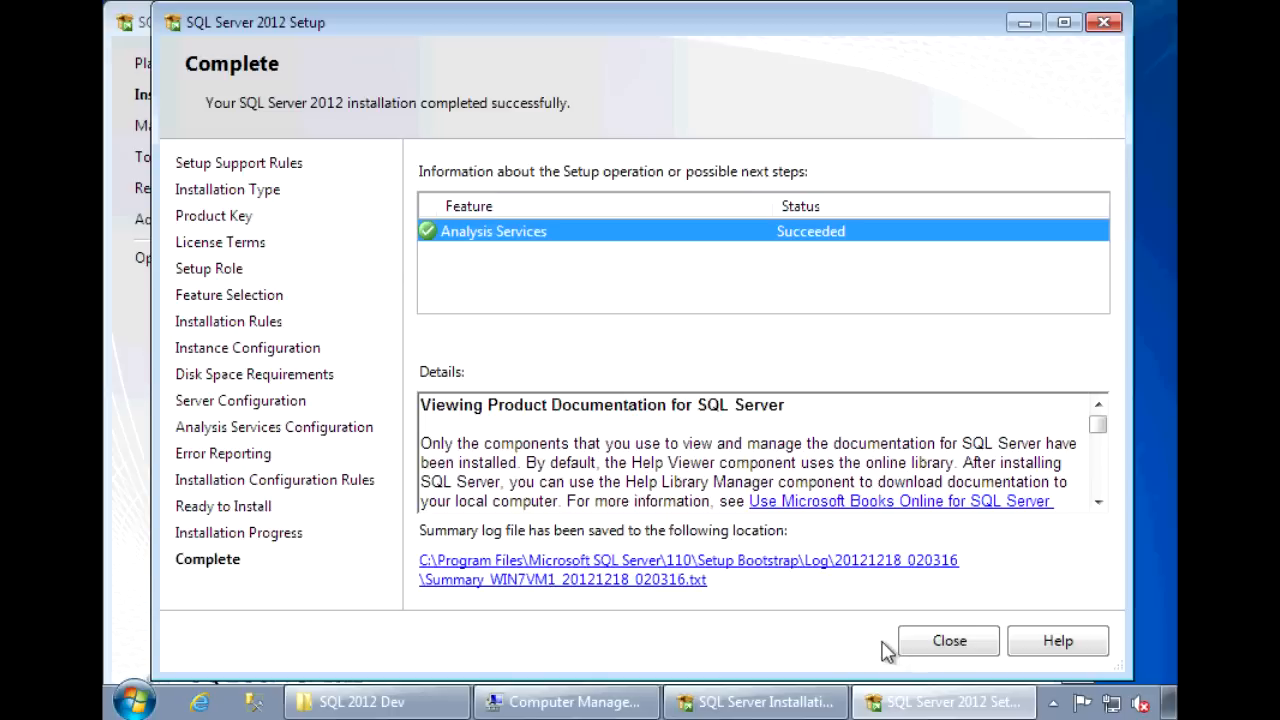
left_click(948, 640)
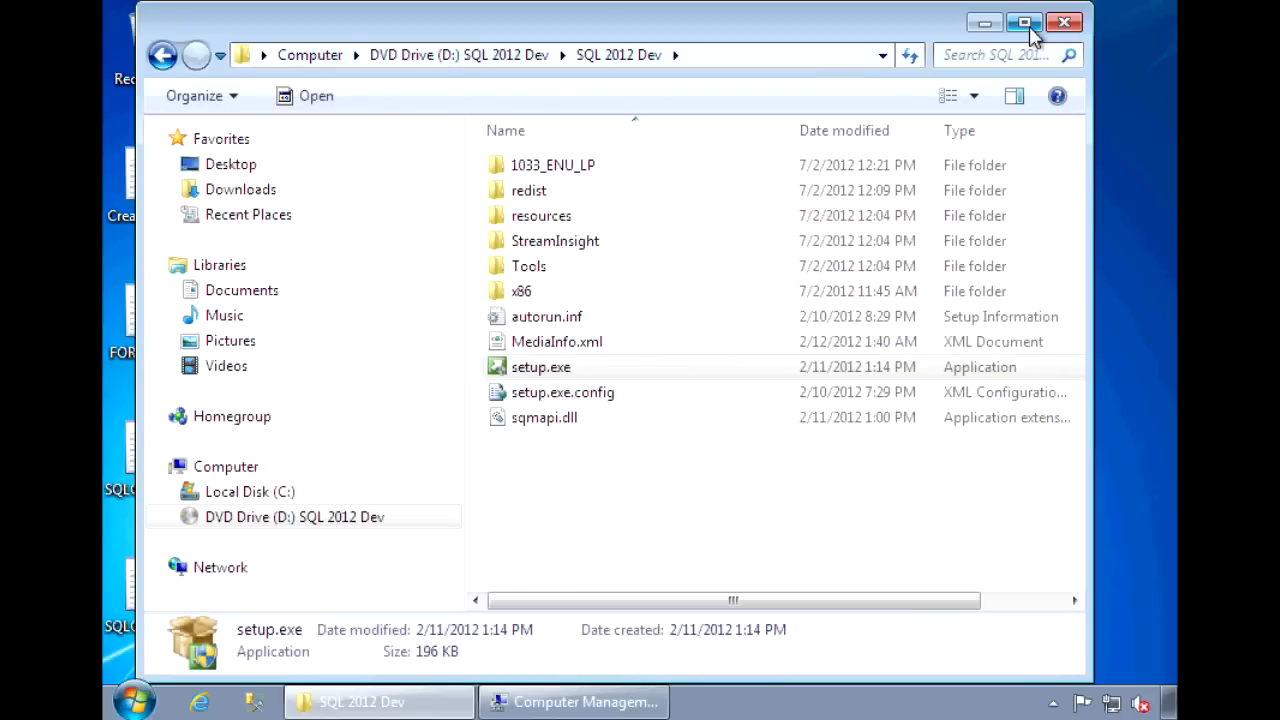
mouse_move(1024, 22)
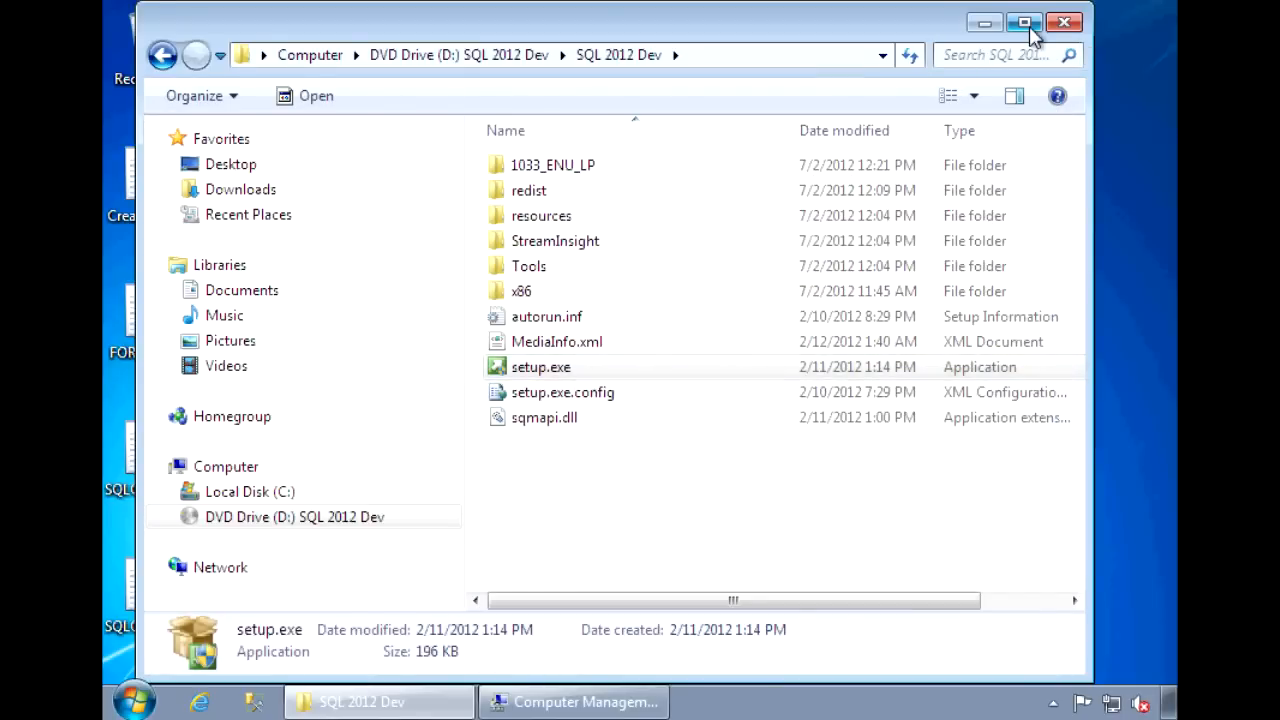
mouse_move(1024, 22)
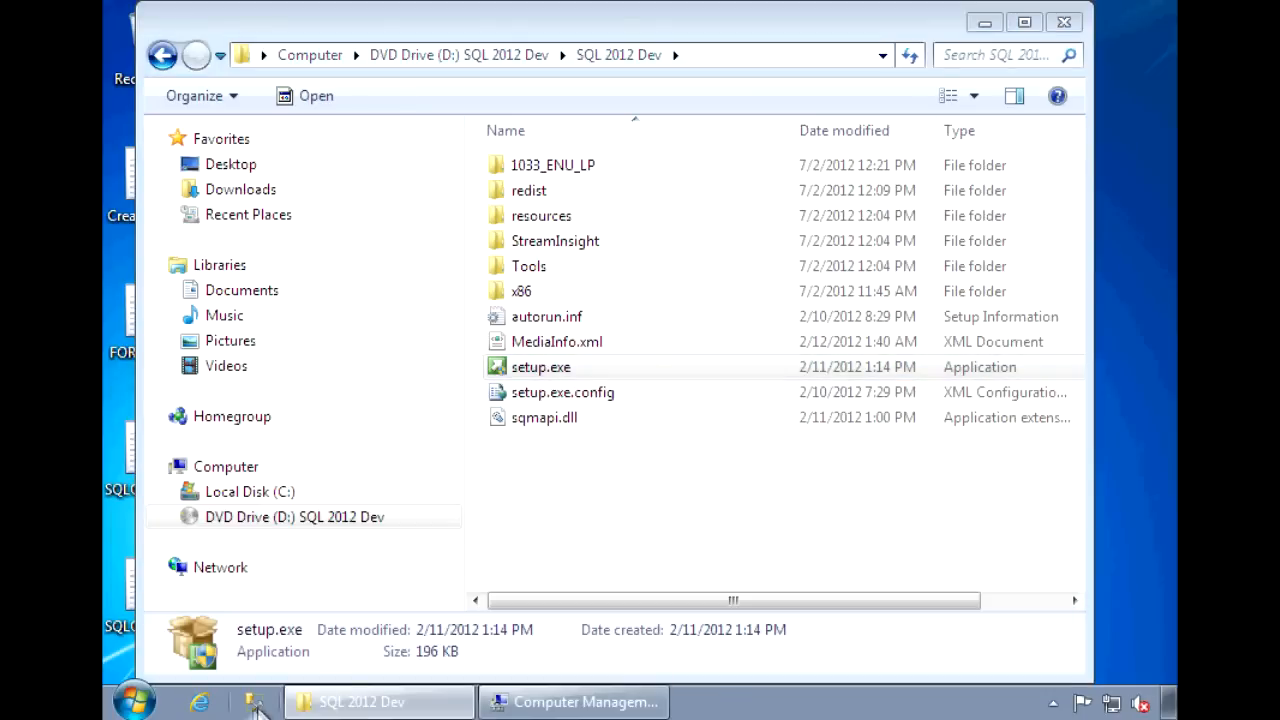
- Start SQL Server Management Studio from the Microsoft SQL Server 2012 Start menu group
left_click(133, 699)
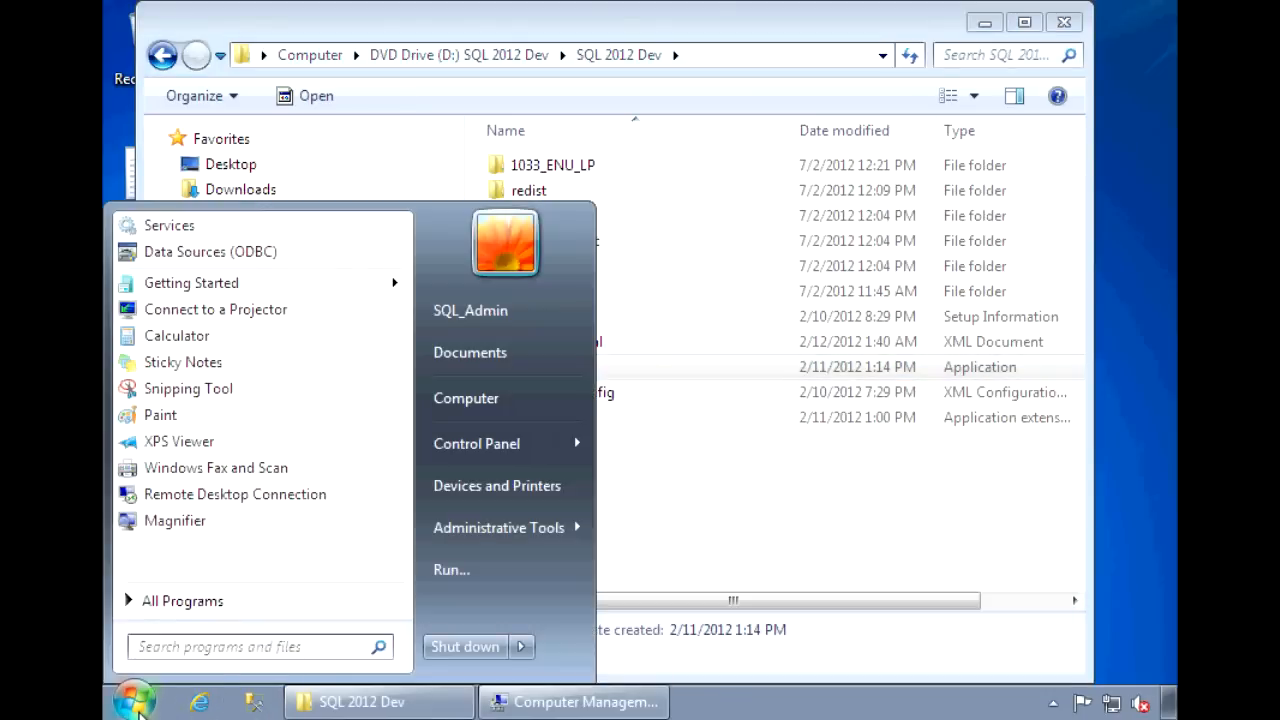
left_click(182, 600)
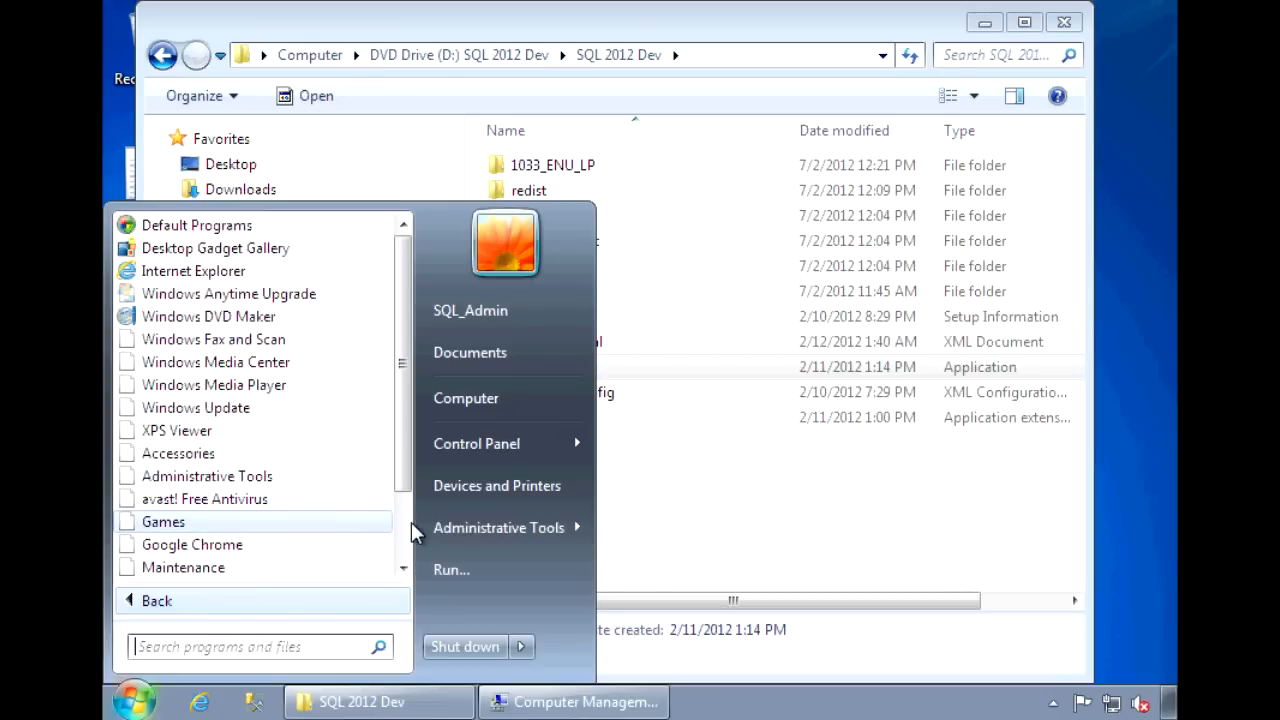
scroll("down", 3)
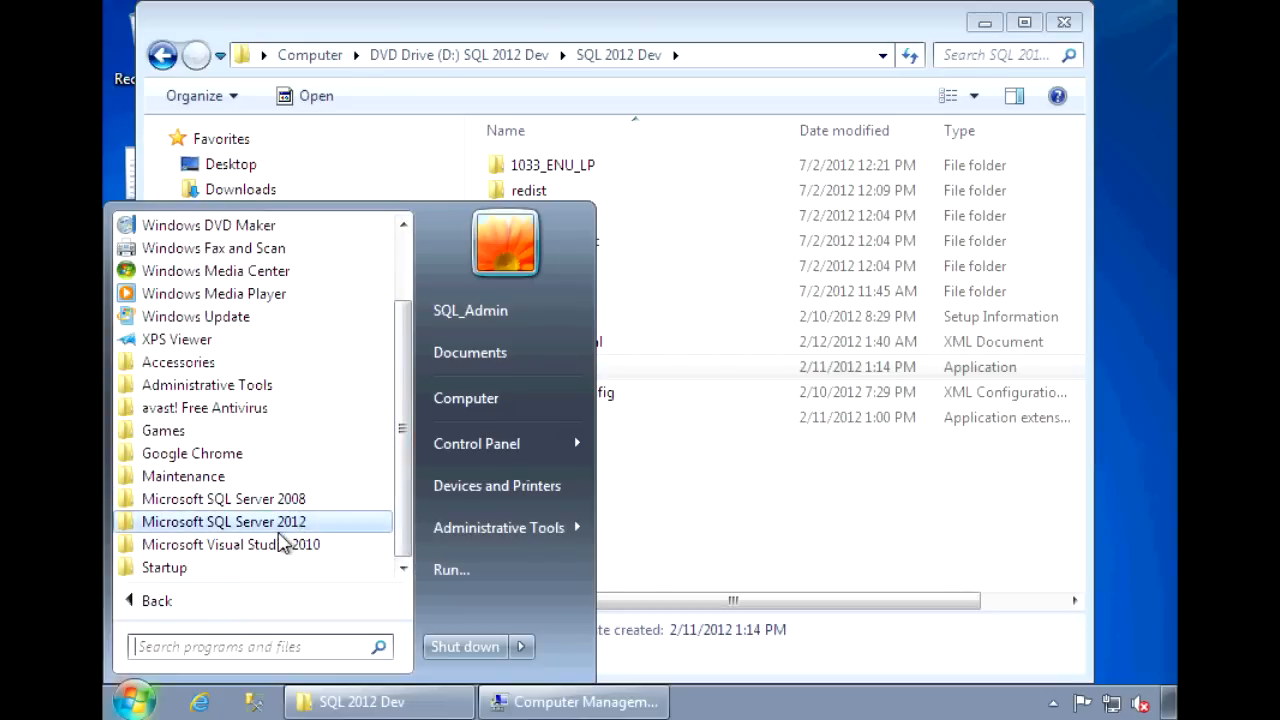
left_click(223, 521)
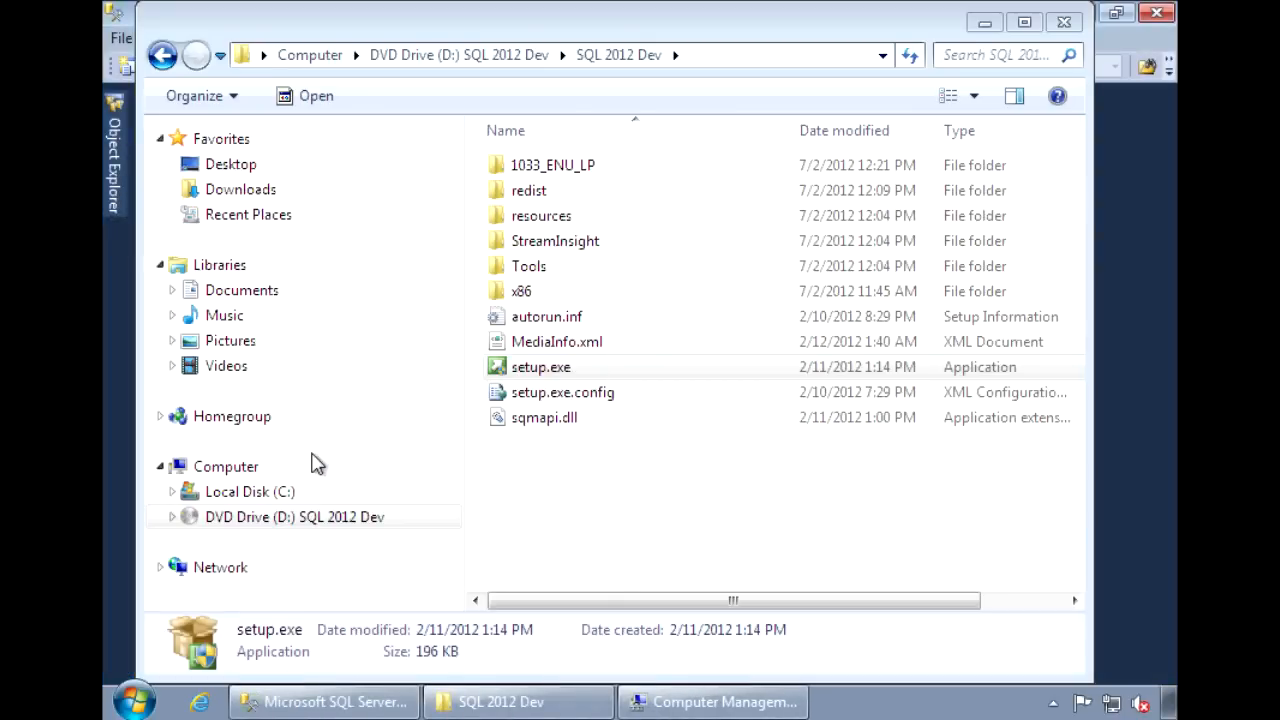
- Connect to Analysis Services server WIN7VM1\AST1 from the Connect to Server dialog
left_click(324, 701)
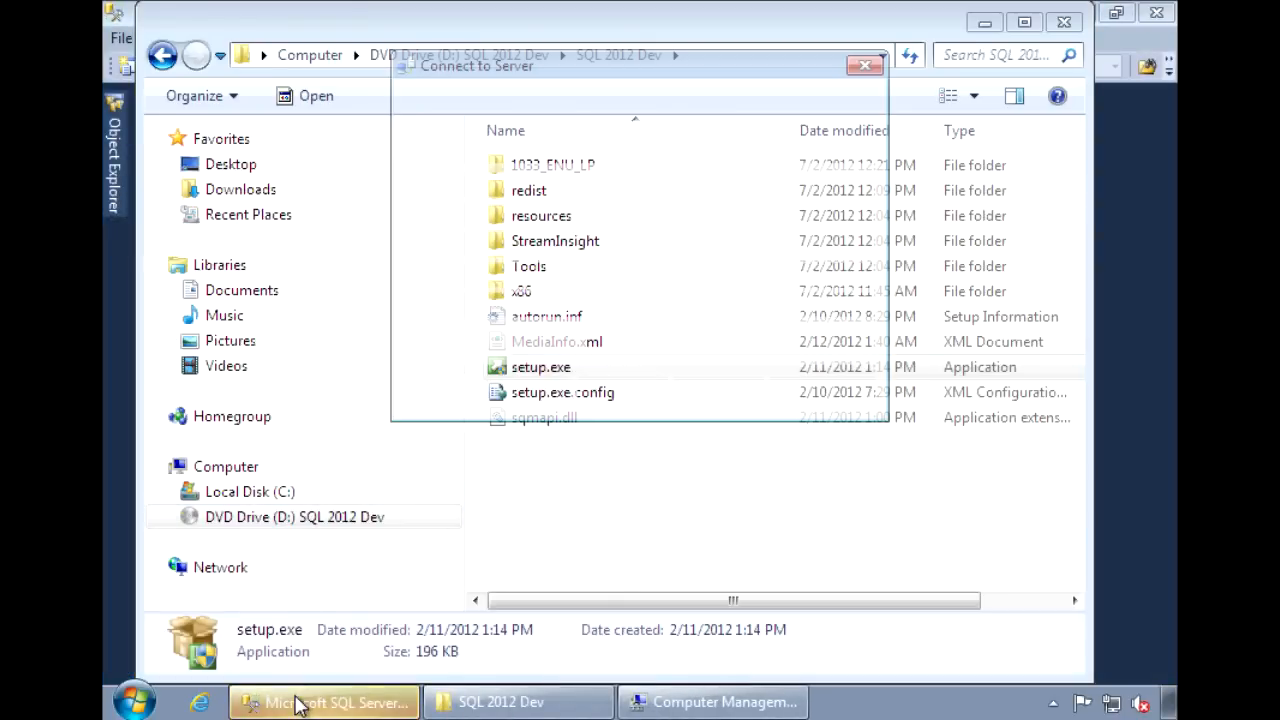
left_click(323, 701)
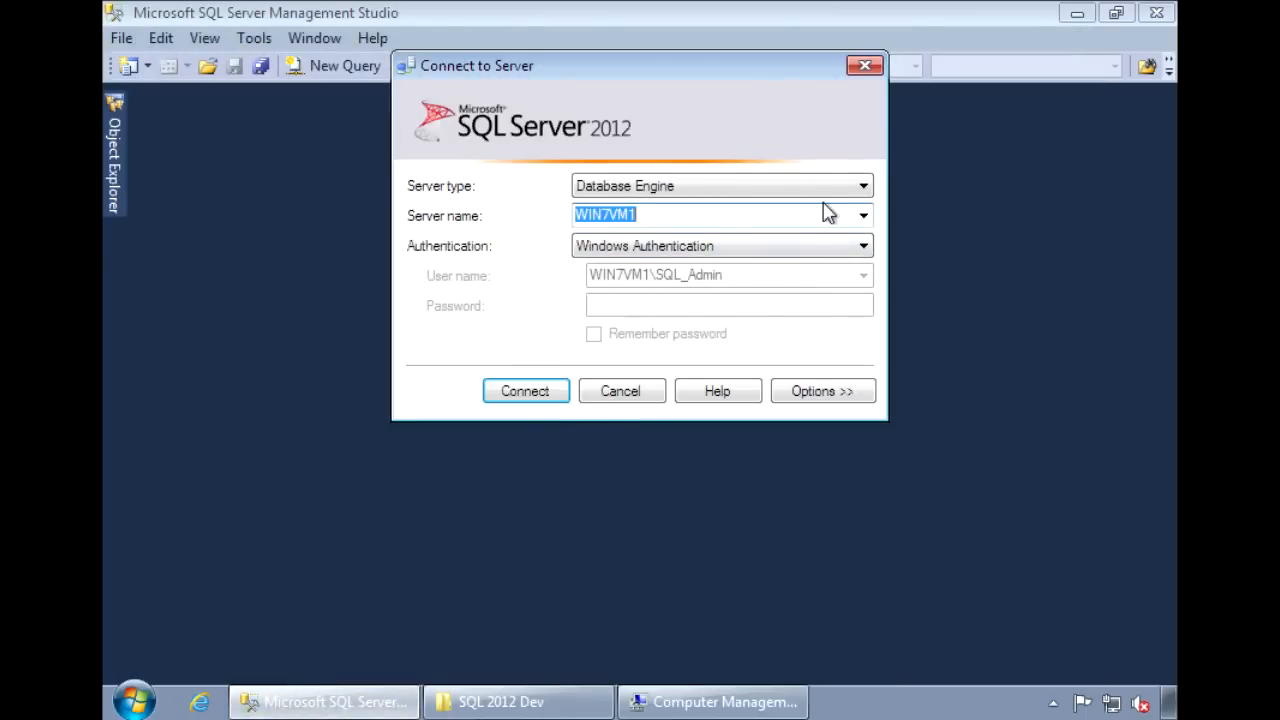
left_click(862, 186)
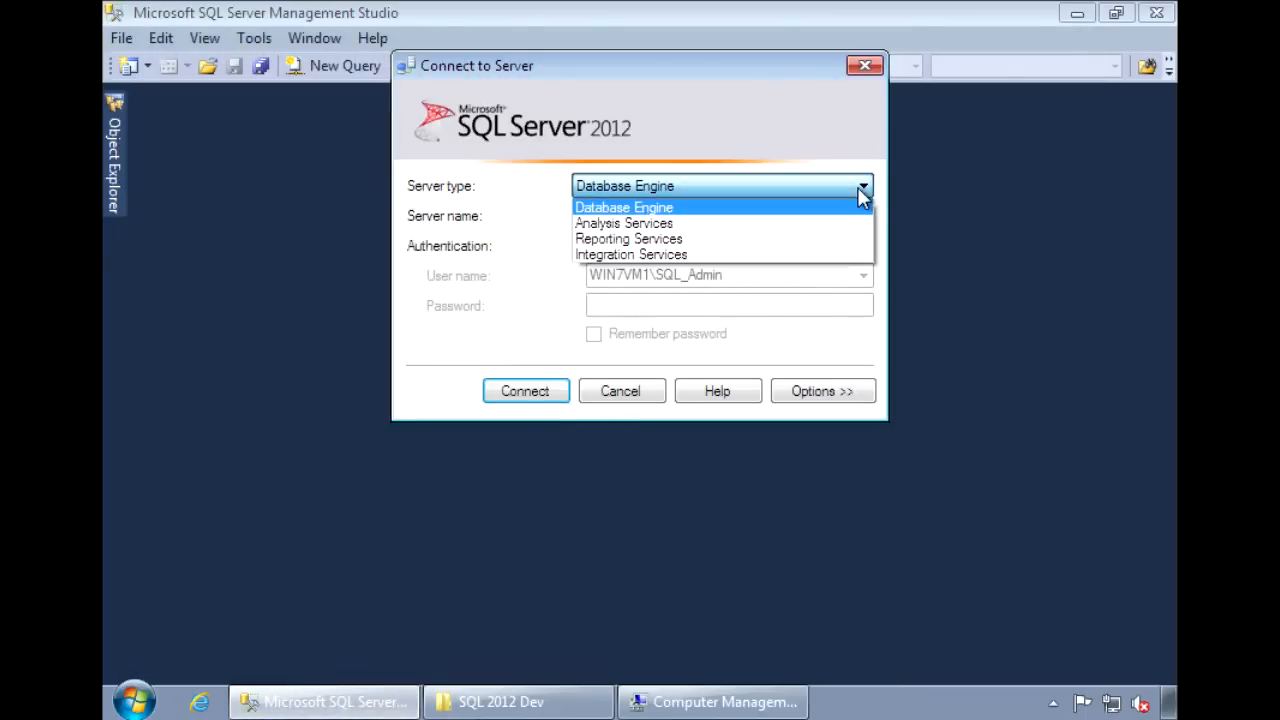
left_click(623, 223)
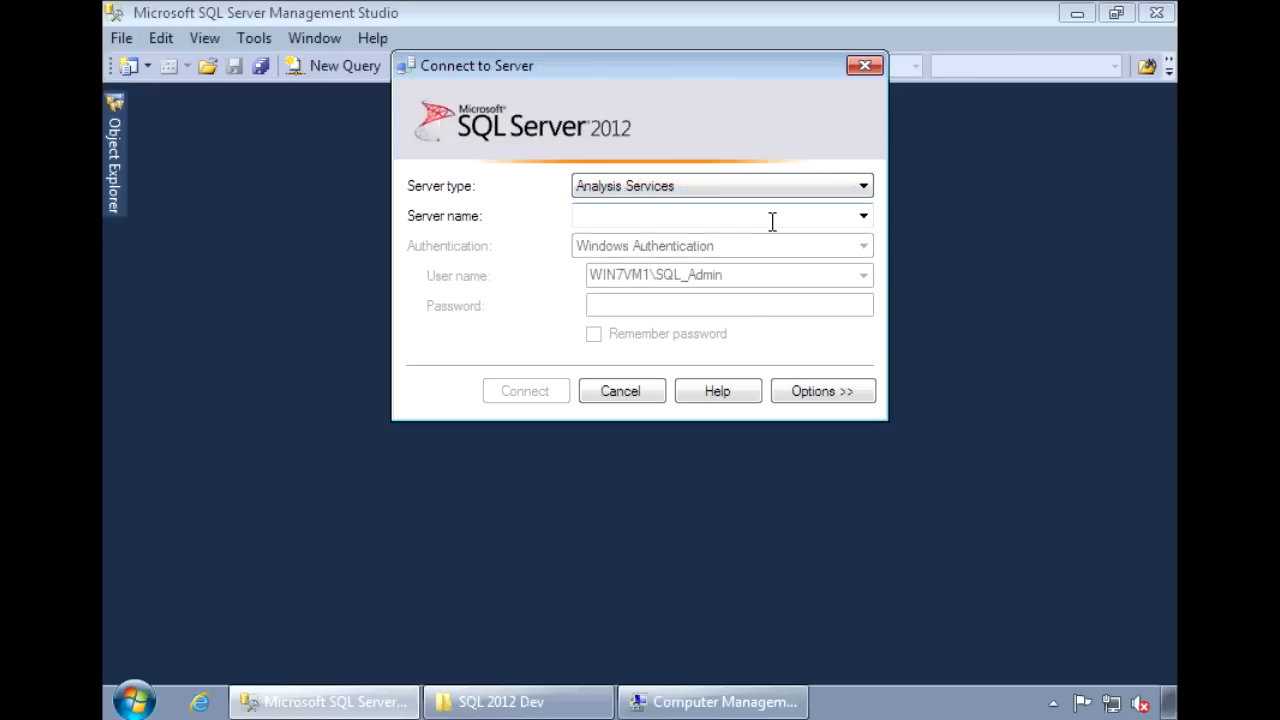
type("WIN7V")
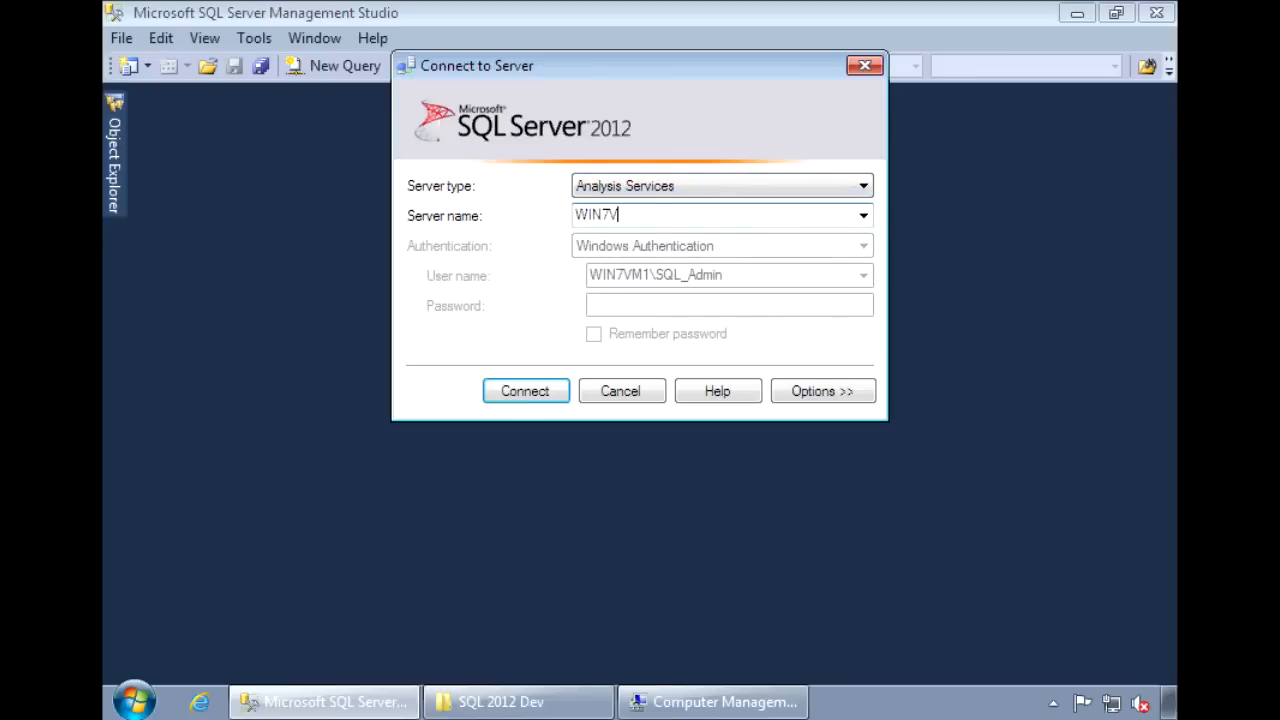
type("M1")
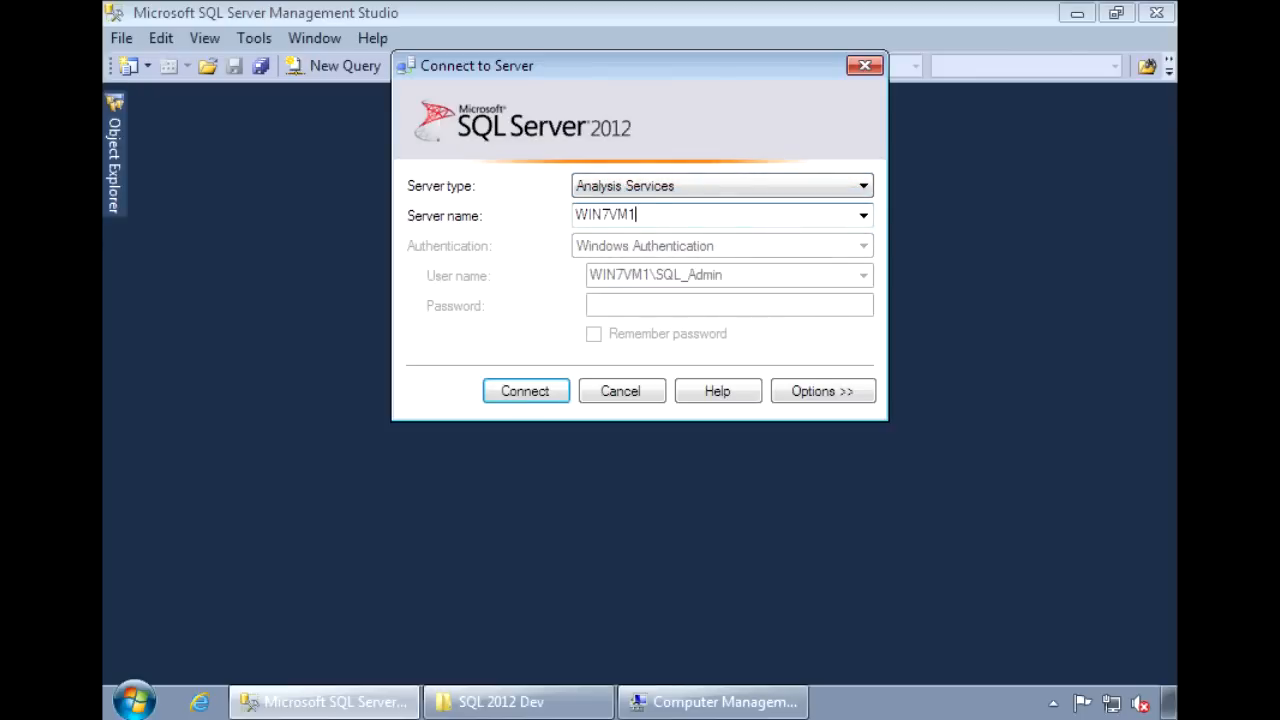
type("\\AST")
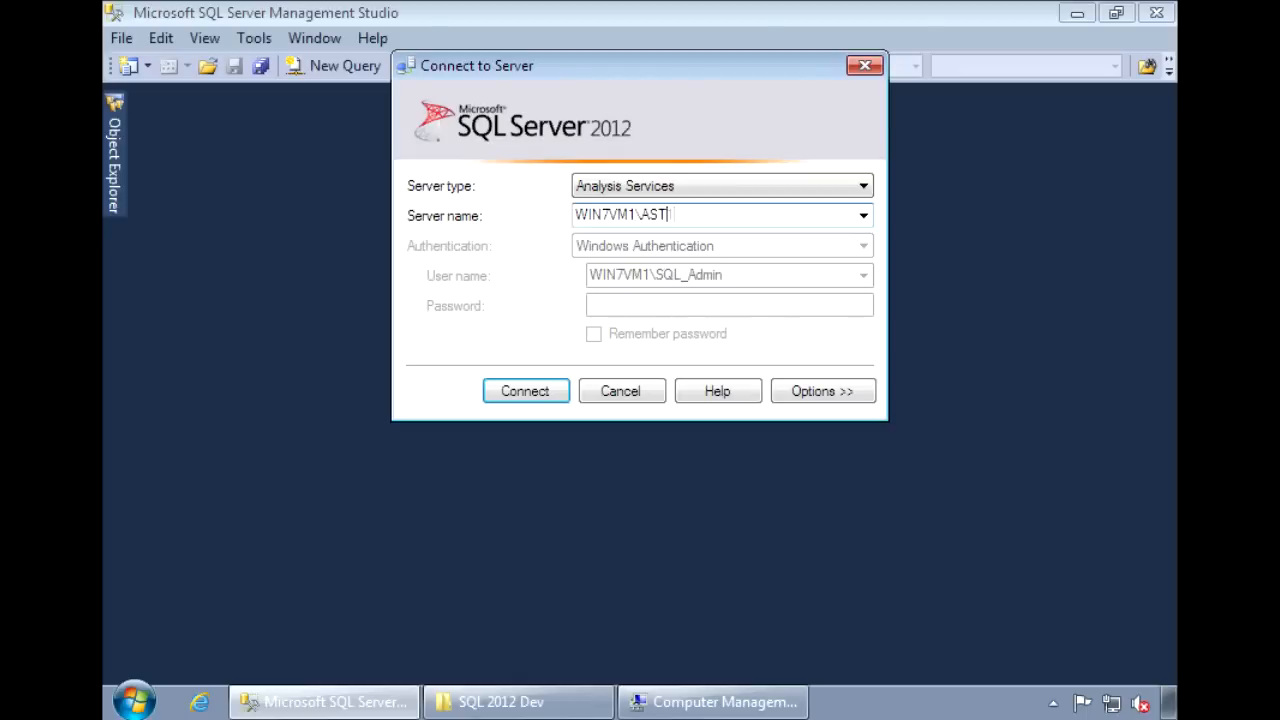
type("1")
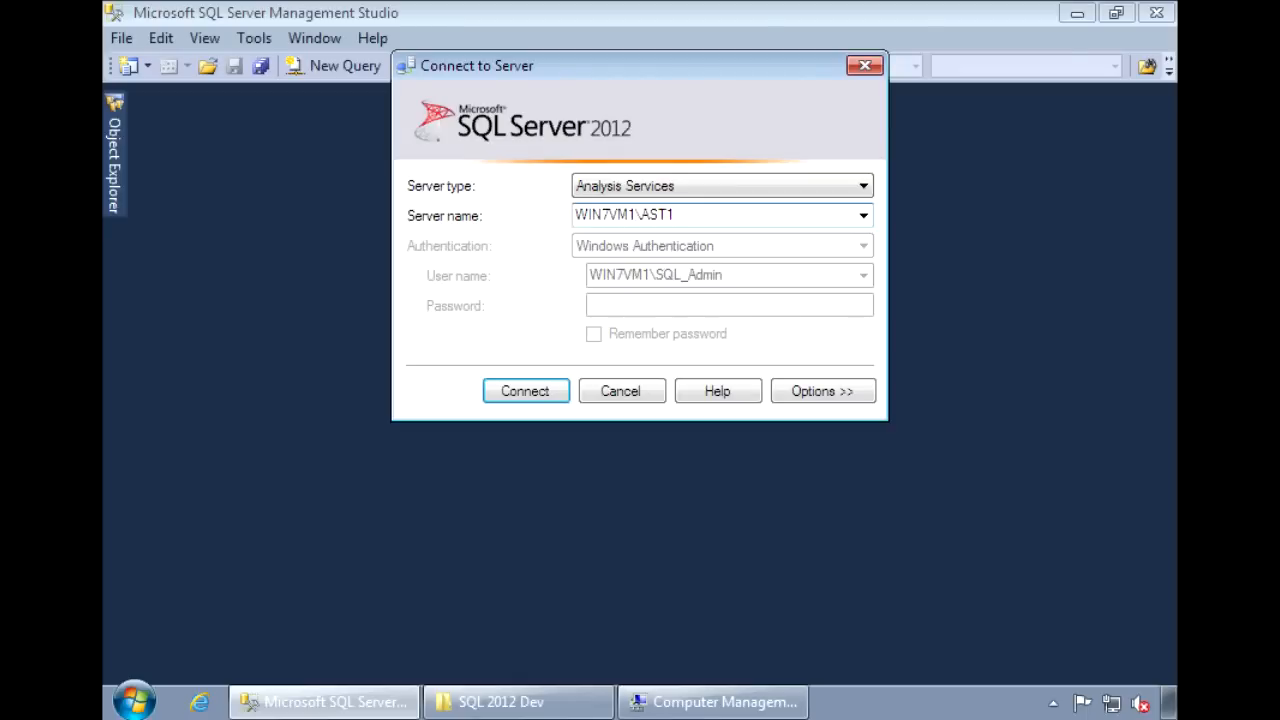
left_click(524, 390)
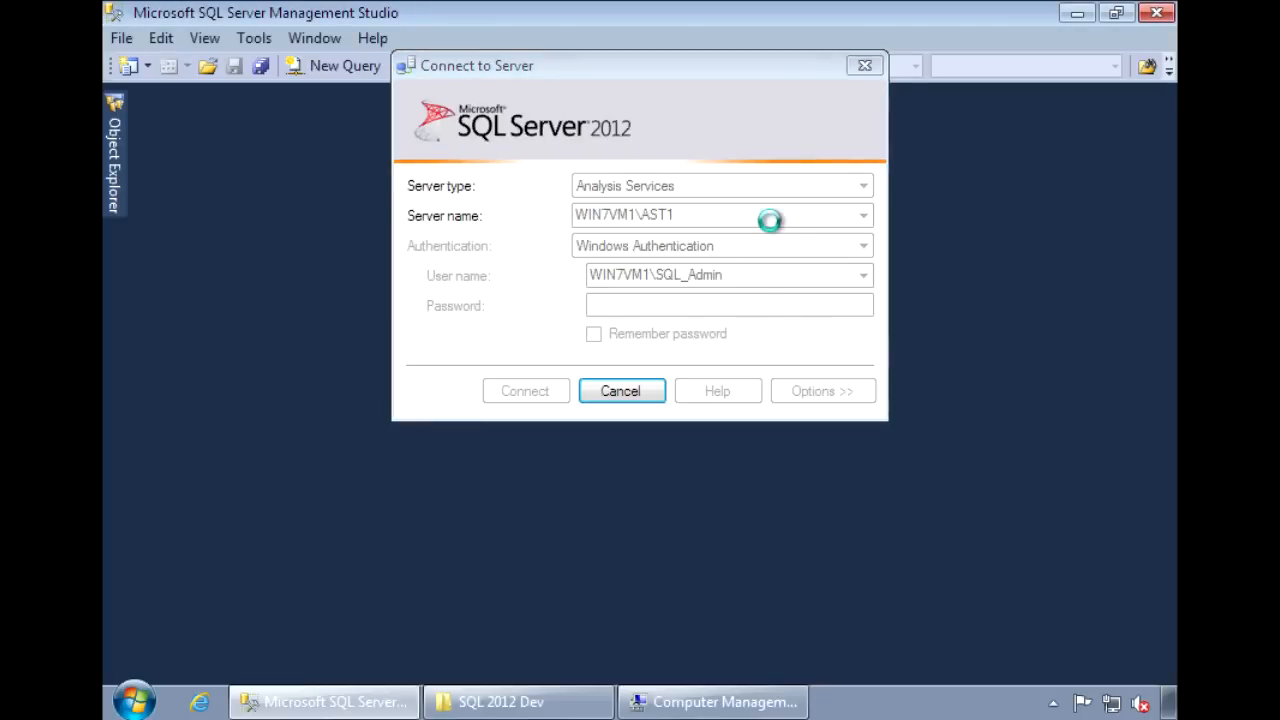
- Select the WIN7VM1\AST1 Databases folder in Object Explorer, confirming it is empty
left_click(524, 390)
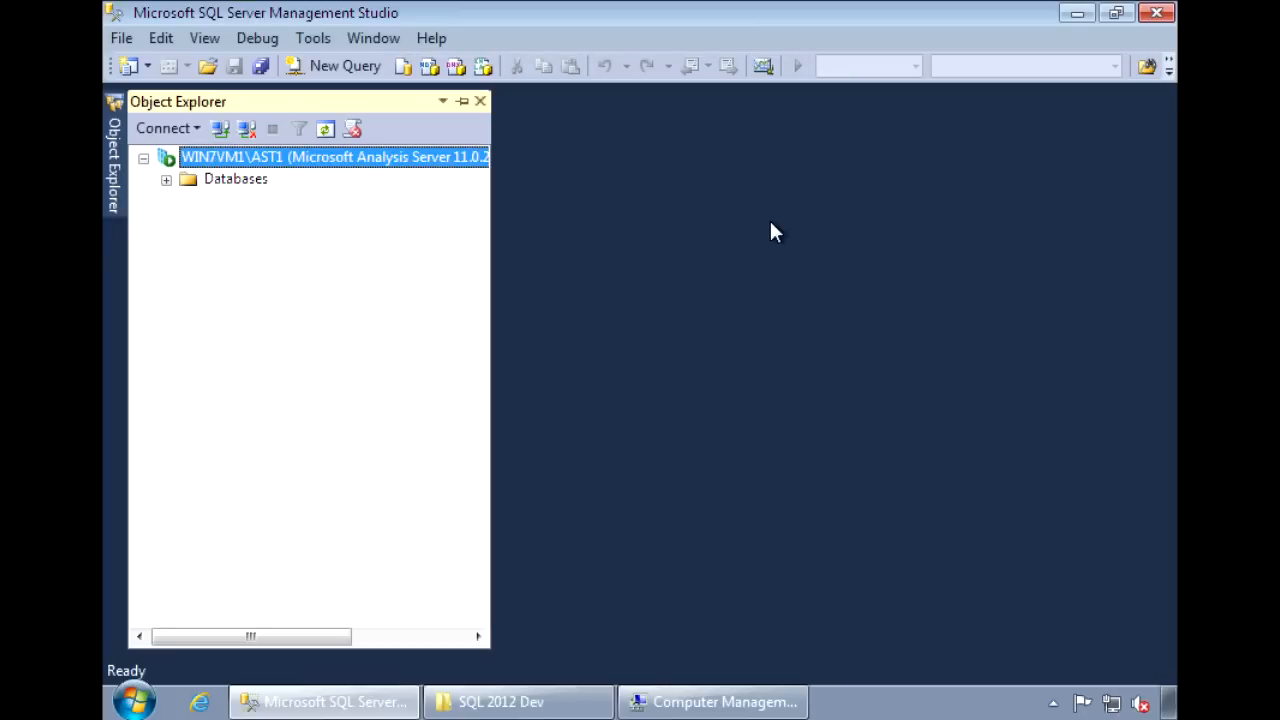
mouse_move(167, 185)
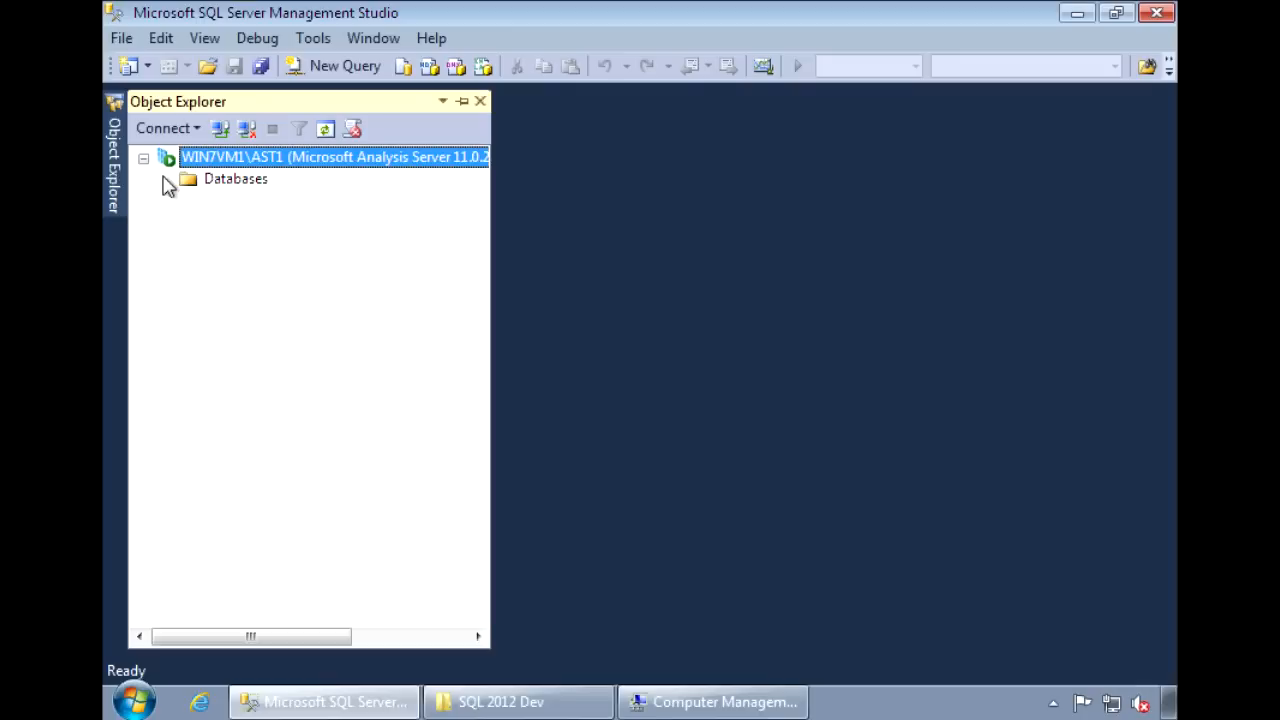
mouse_move(213, 186)
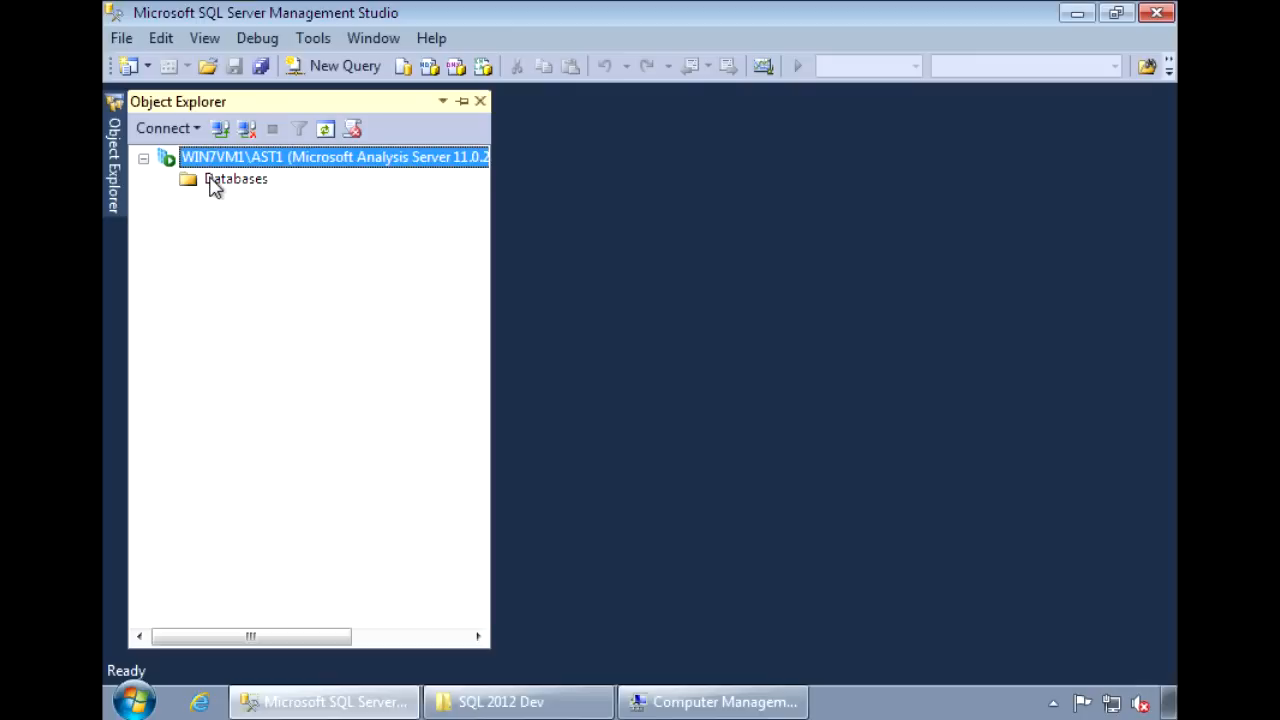
left_click(236, 178)
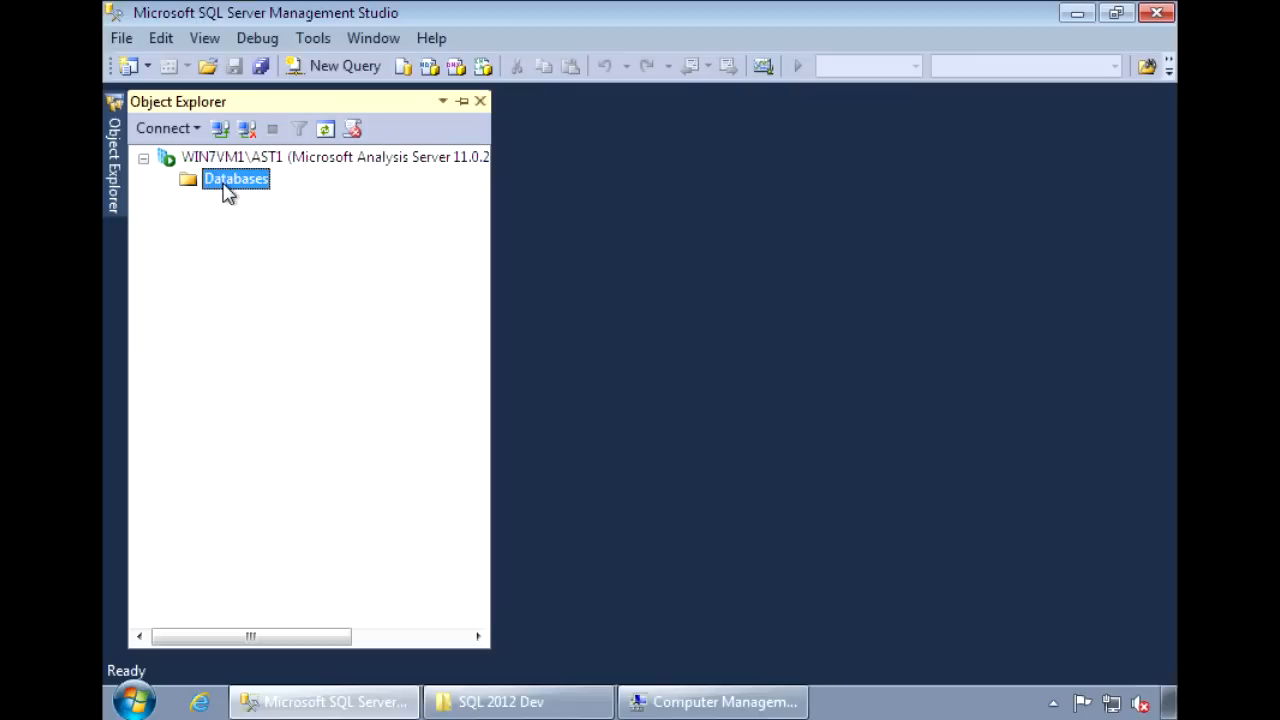